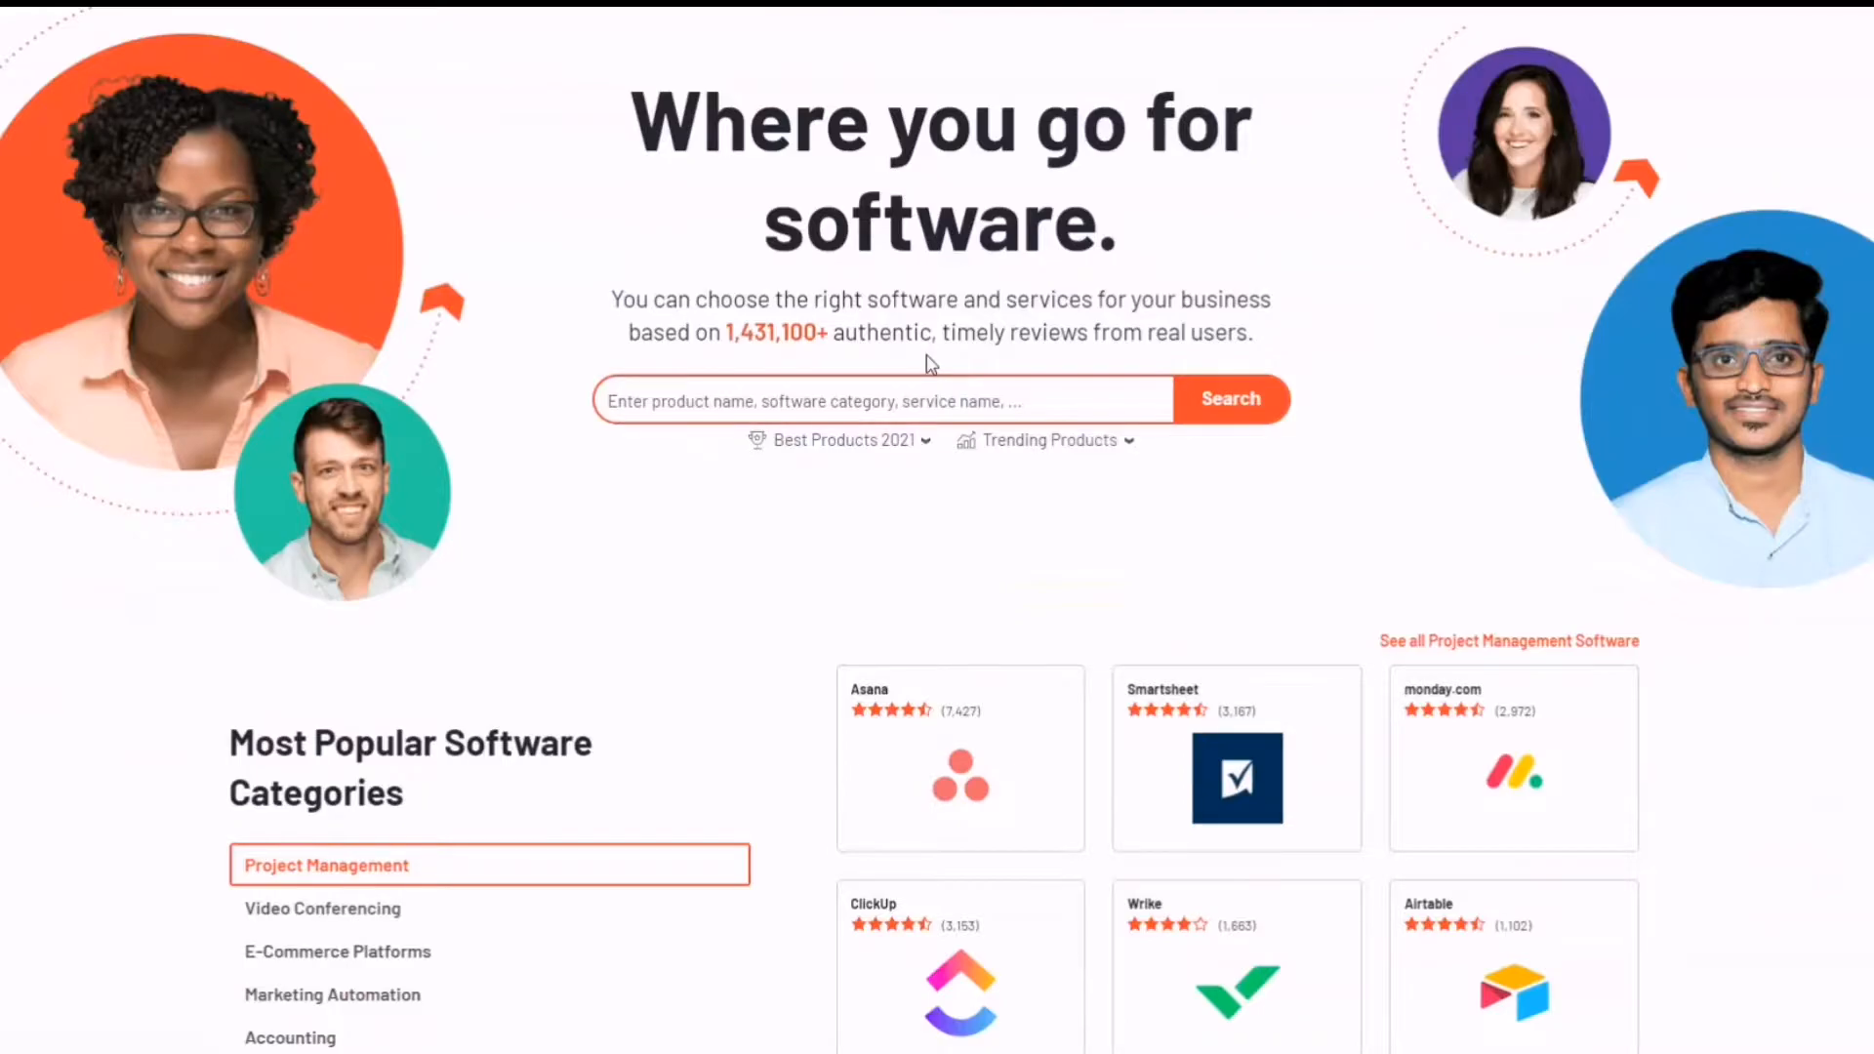
- Choose Finance & Accounting as your role on G2's 'Pick a role' page
{"action": "scroll", "scroll_direction": "down", "scroll_amount": 3}
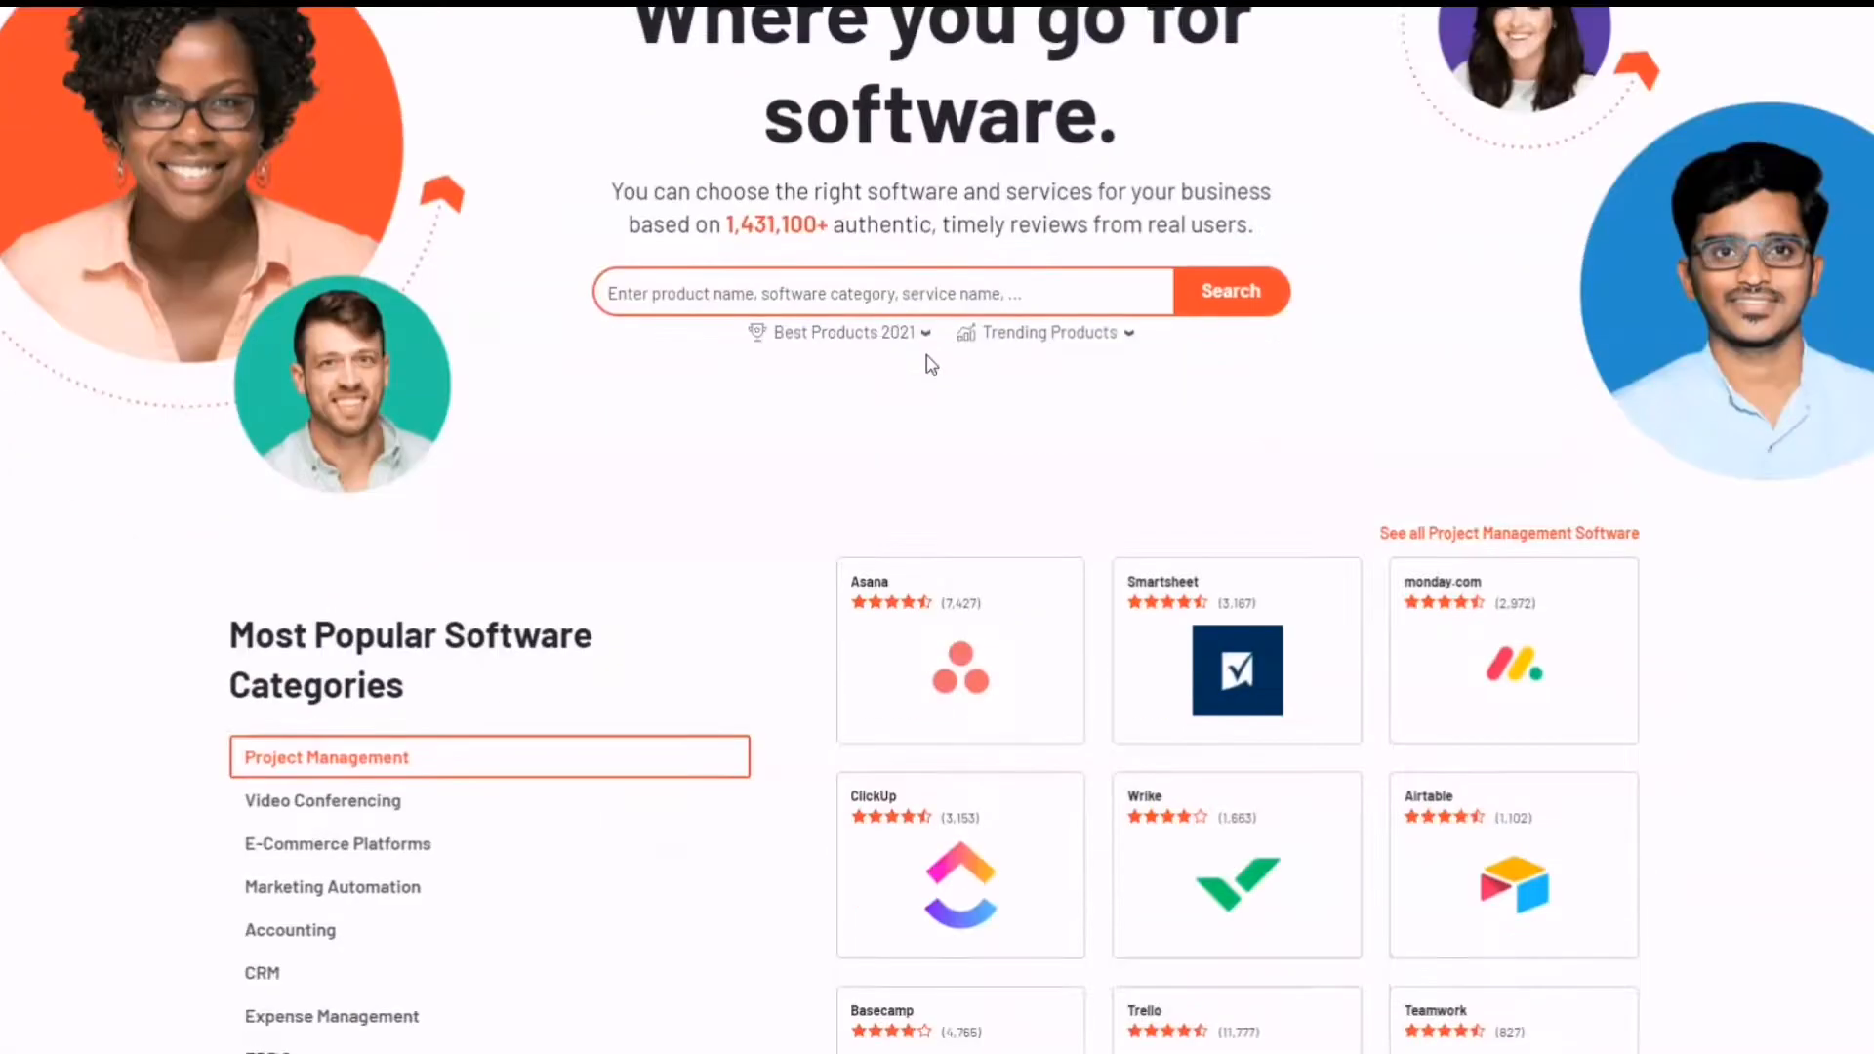
{"action": "scroll", "scroll_direction": "down", "scroll_amount": 3}
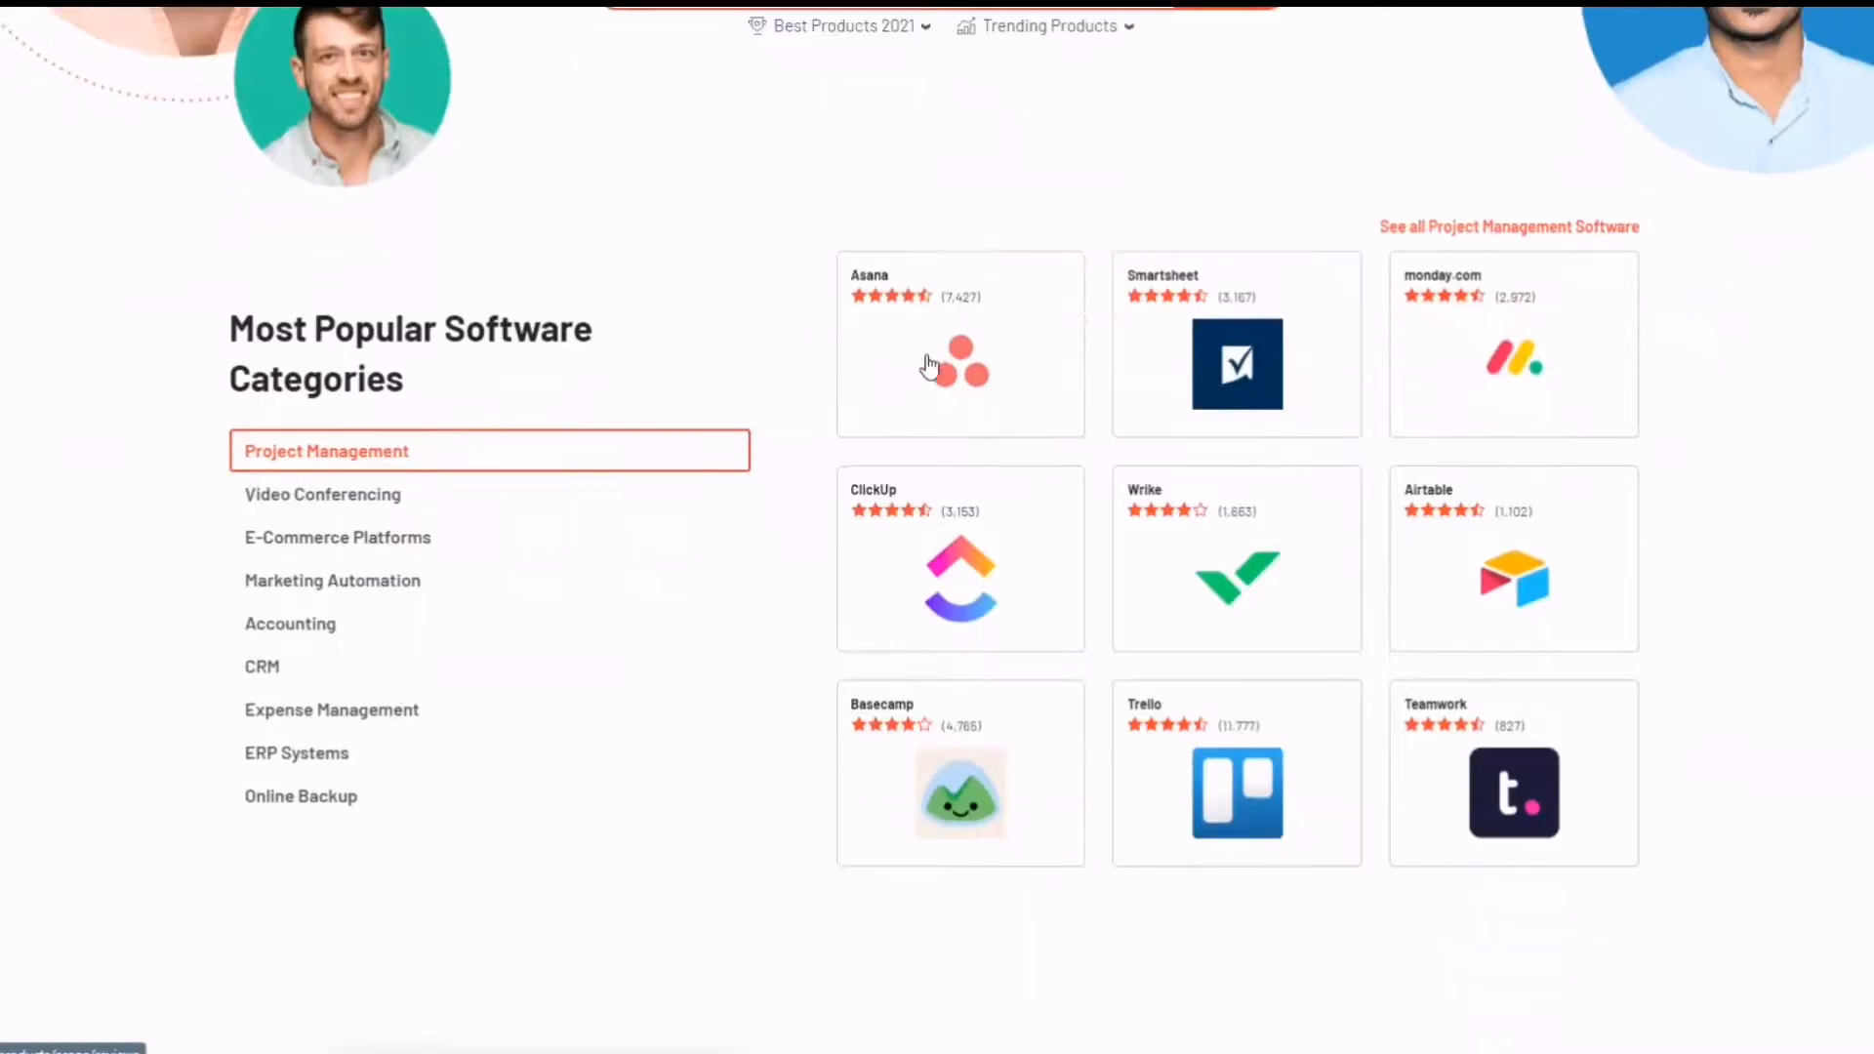
{"action": "scroll", "scroll_direction": "down", "scroll_amount": 3}
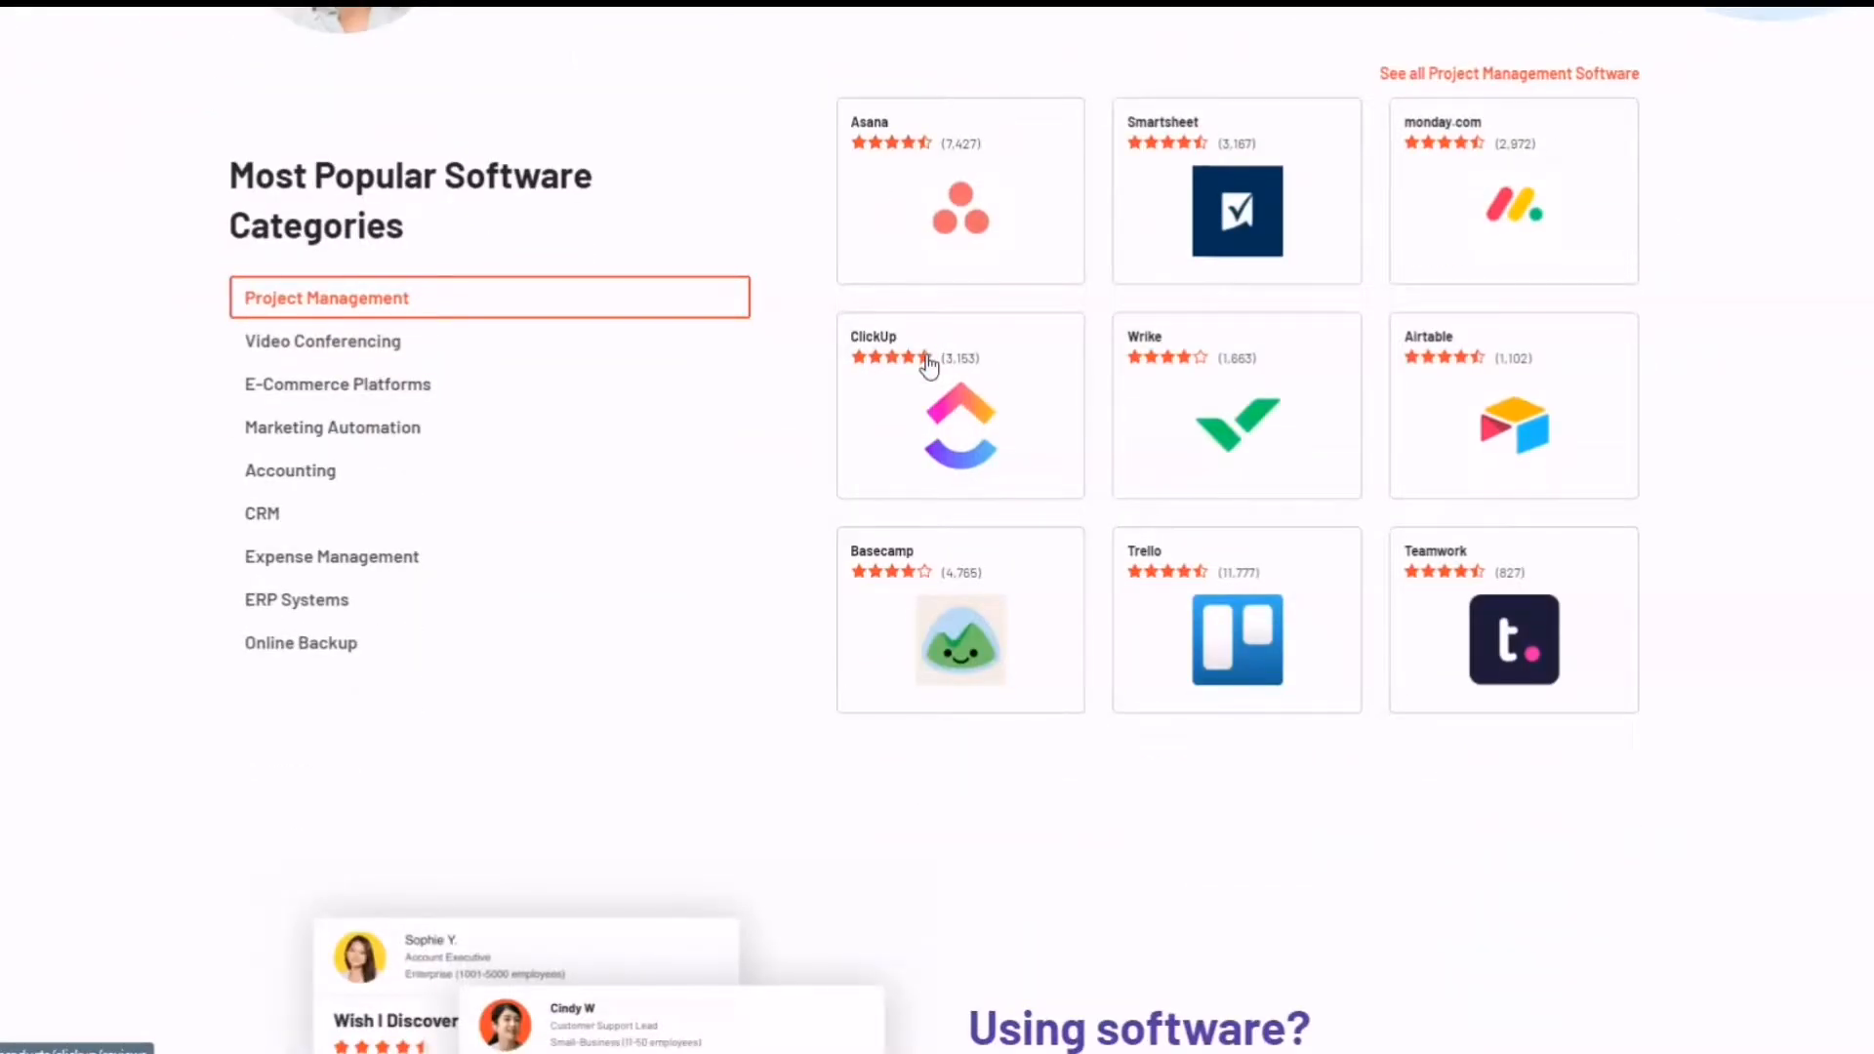
{"action": "scroll", "scroll_direction": "down", "scroll_amount": 3}
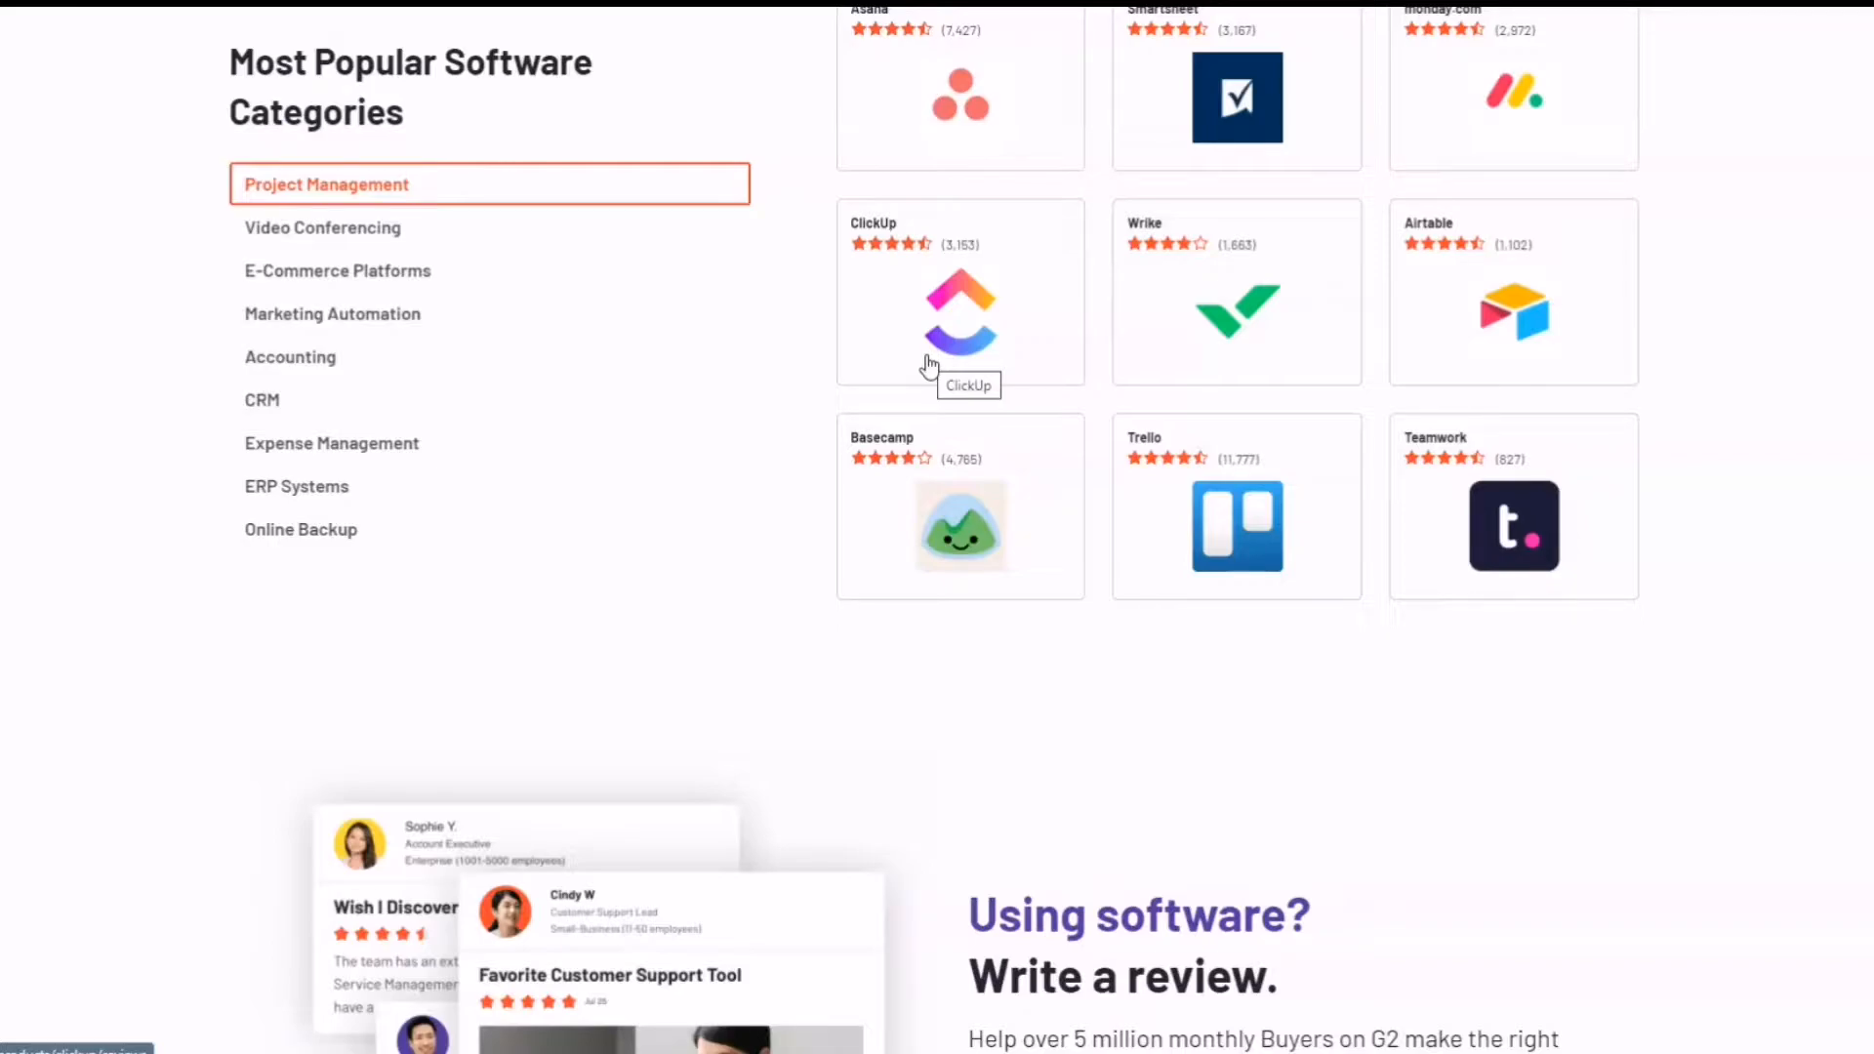
{"action": "scroll", "scroll_direction": "down", "scroll_amount": 3}
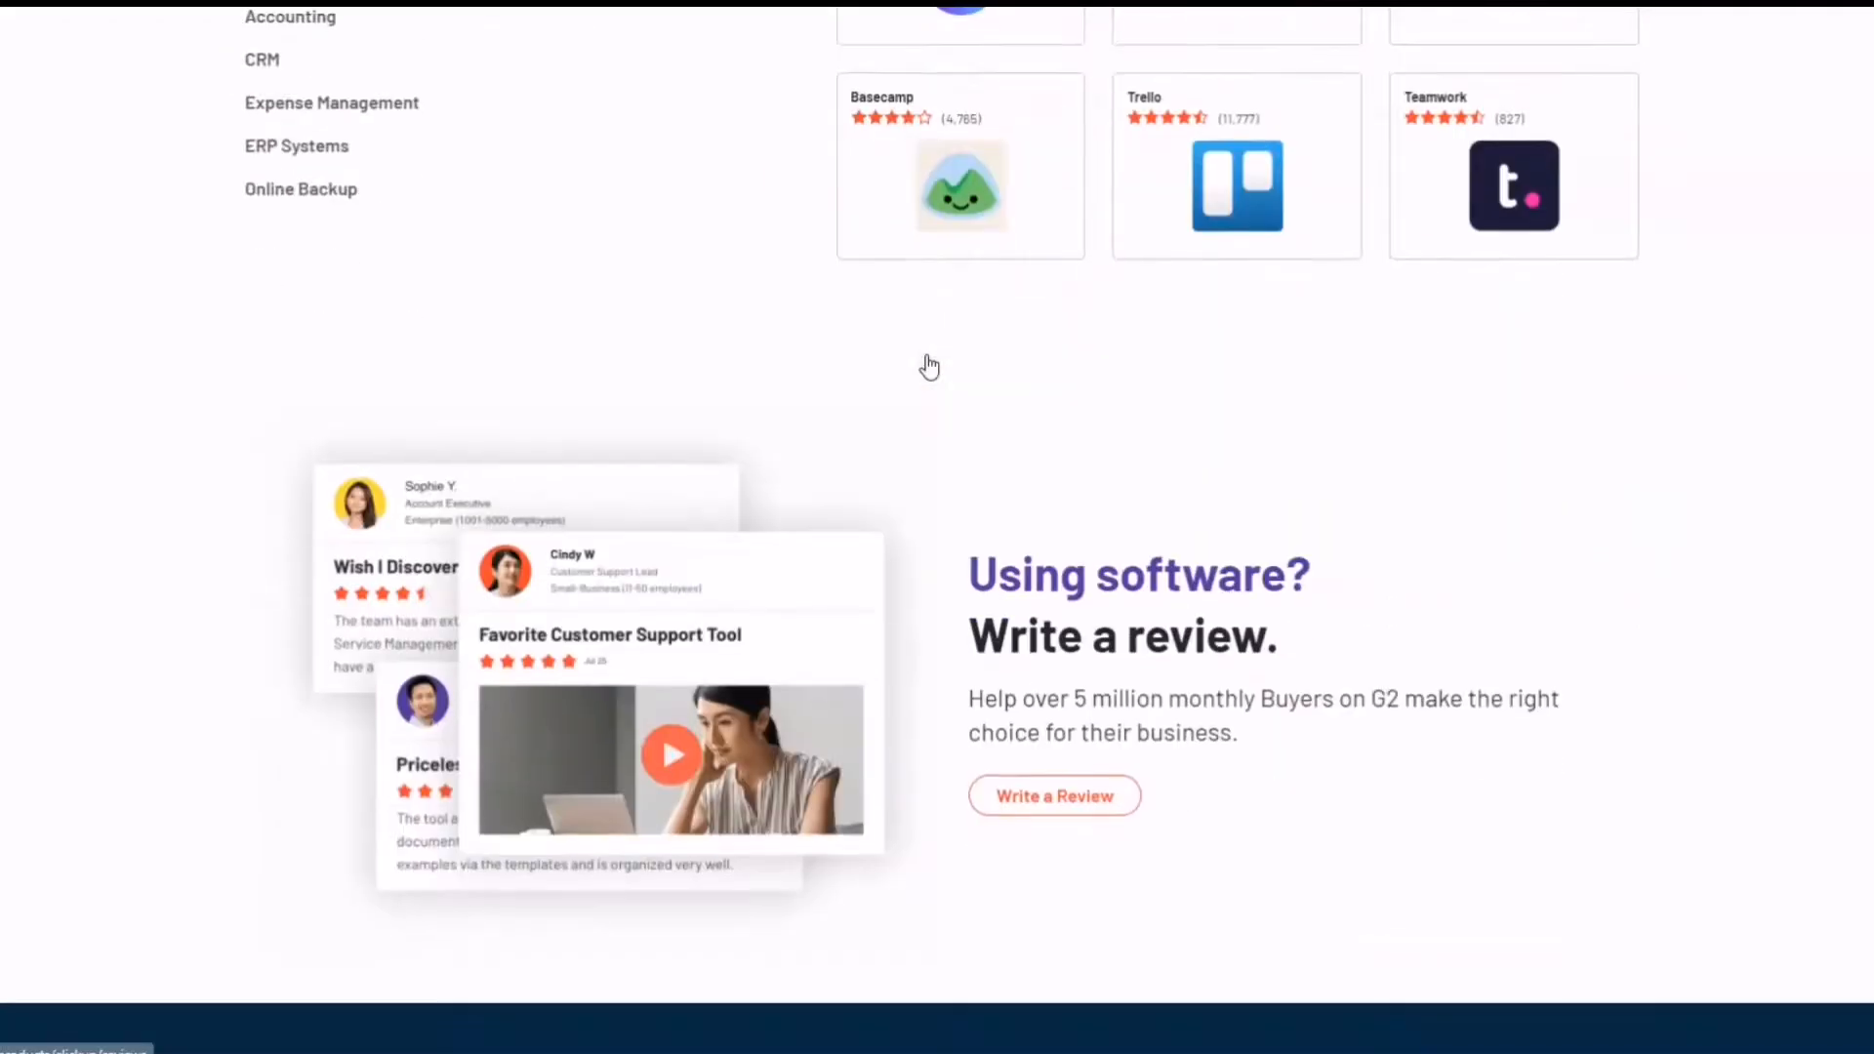
{"action": "scroll", "scroll_direction": "down", "scroll_amount": 3}
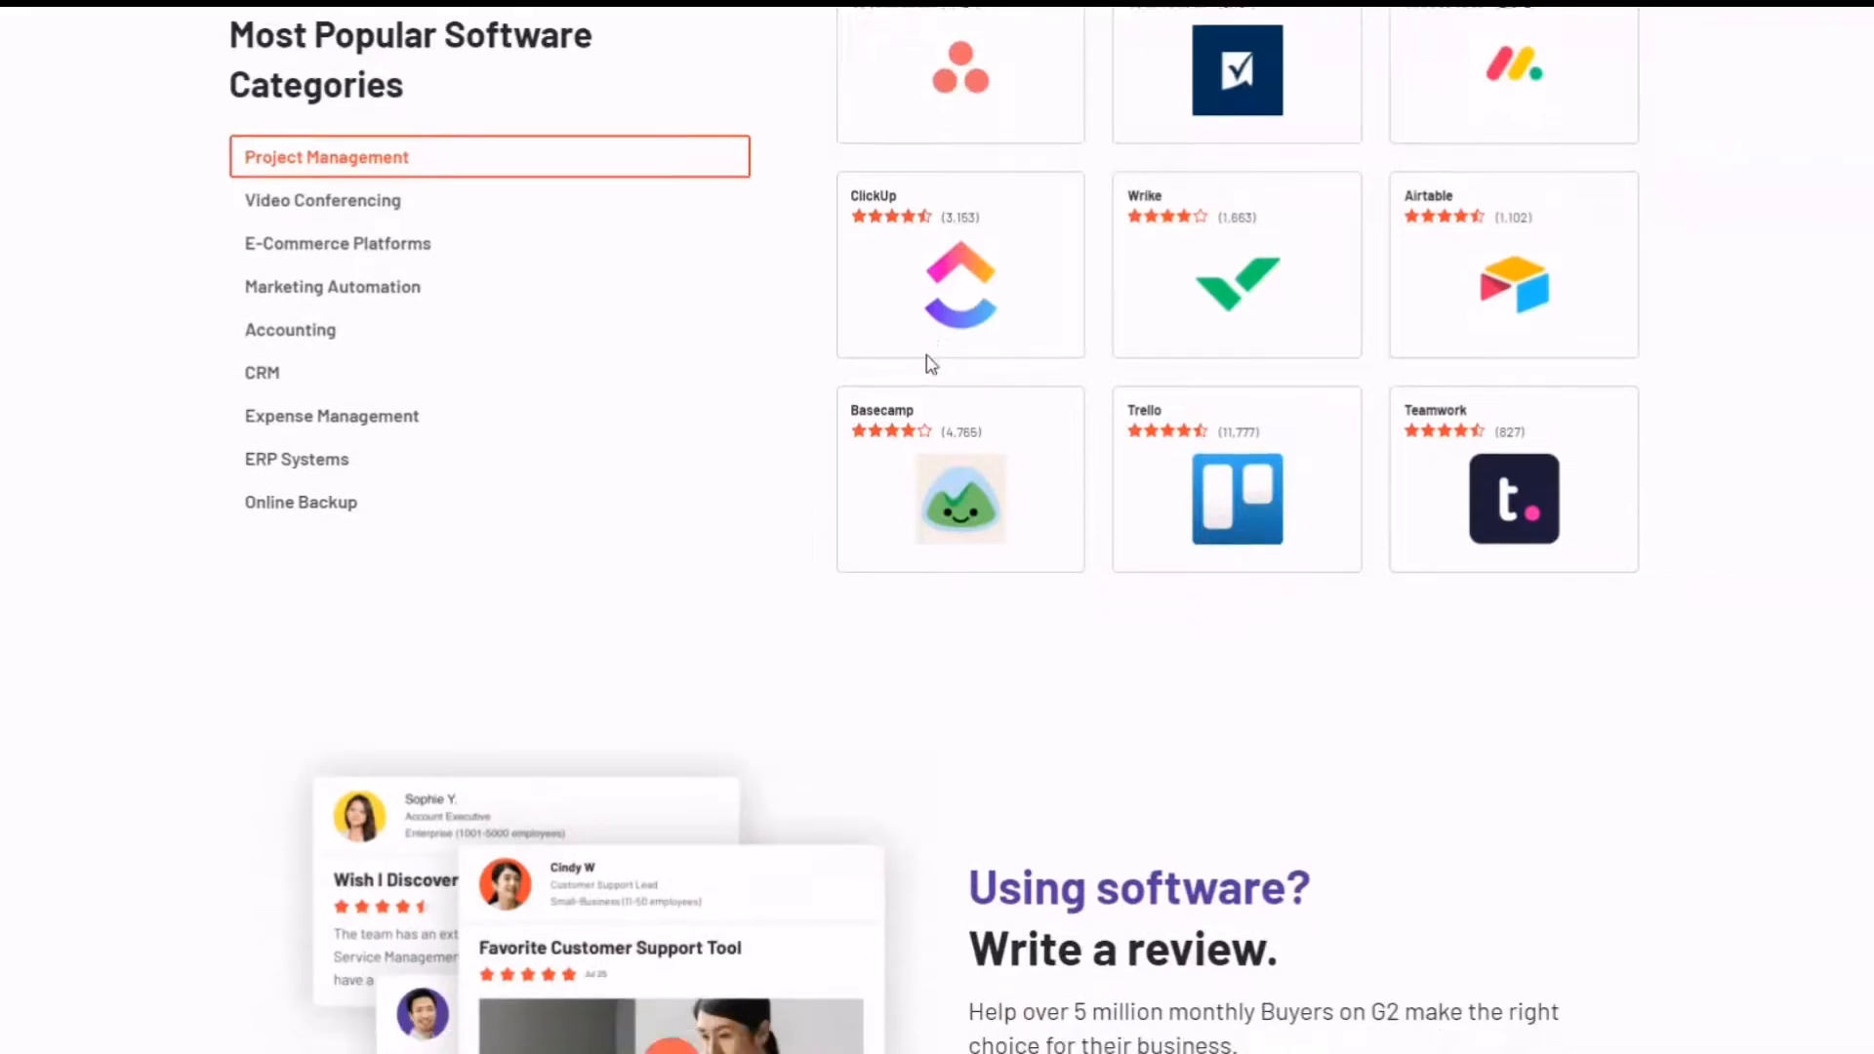
{"action": "scroll", "scroll_direction": "down", "scroll_amount": 3}
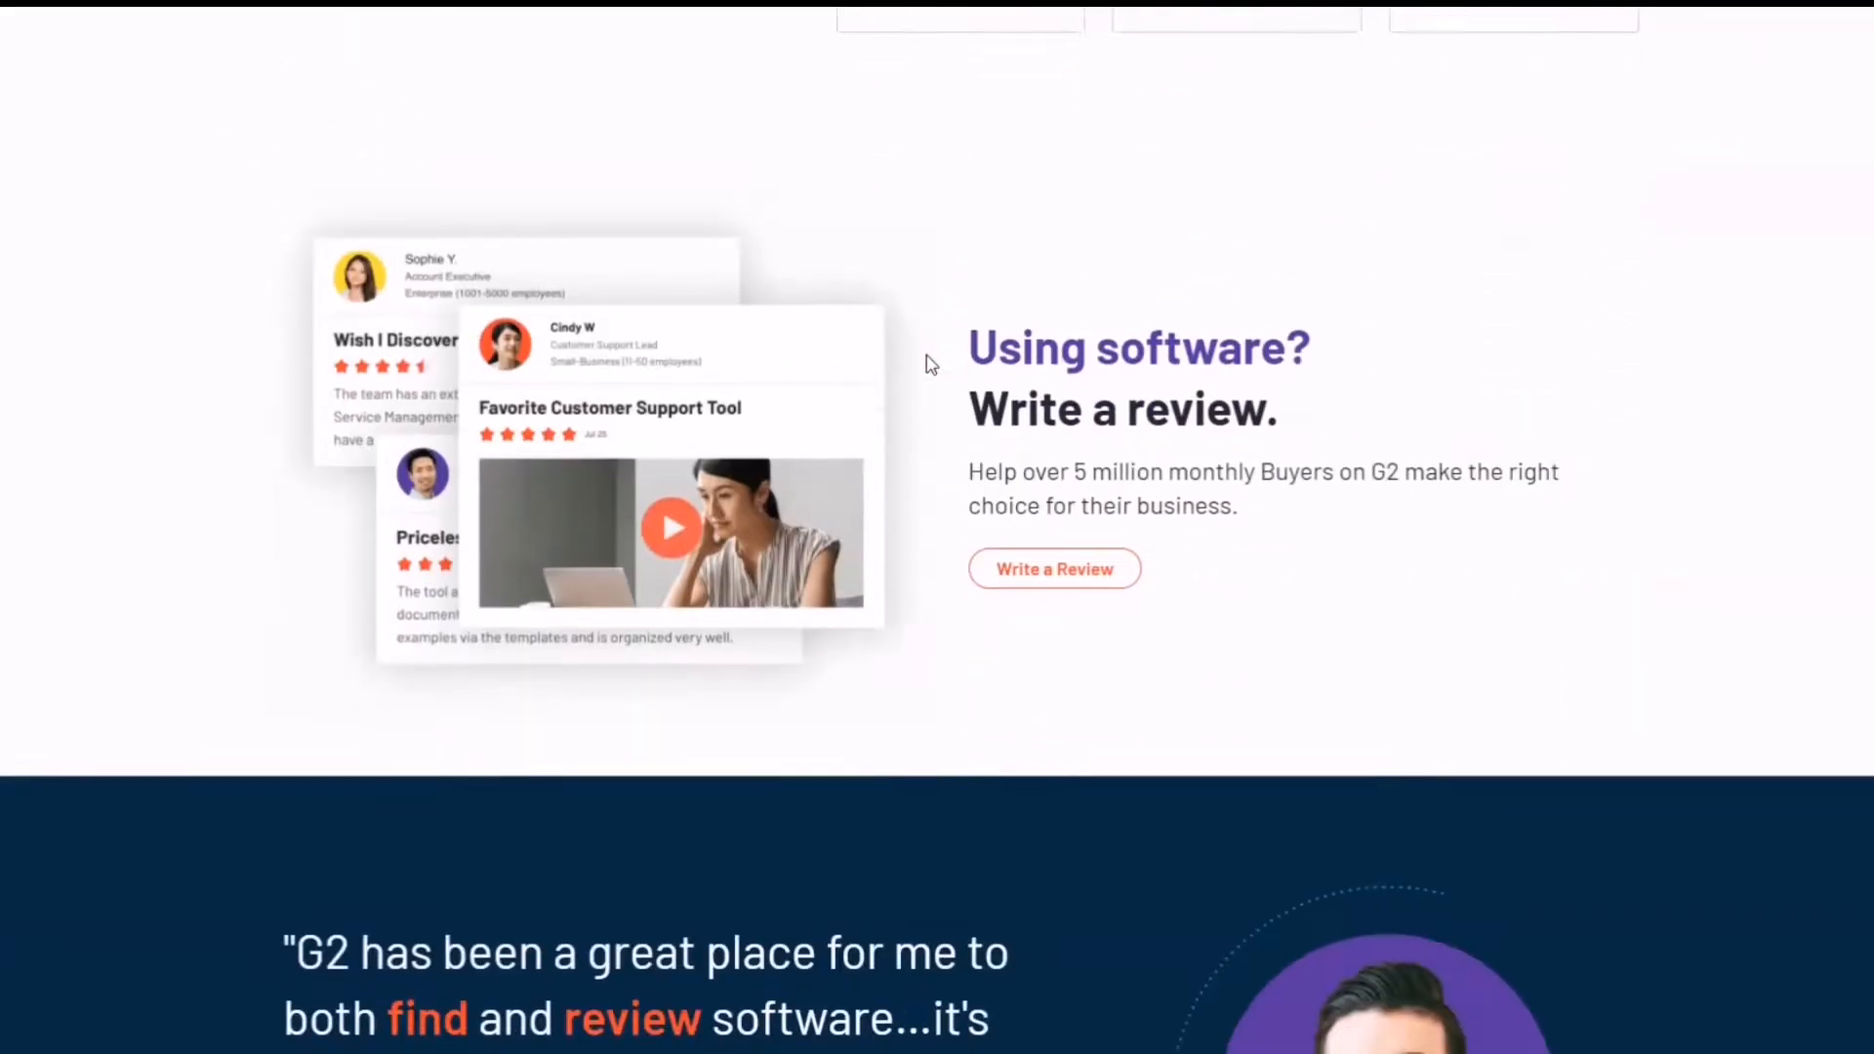
{"action": "scroll", "scroll_direction": "down", "scroll_amount": 3}
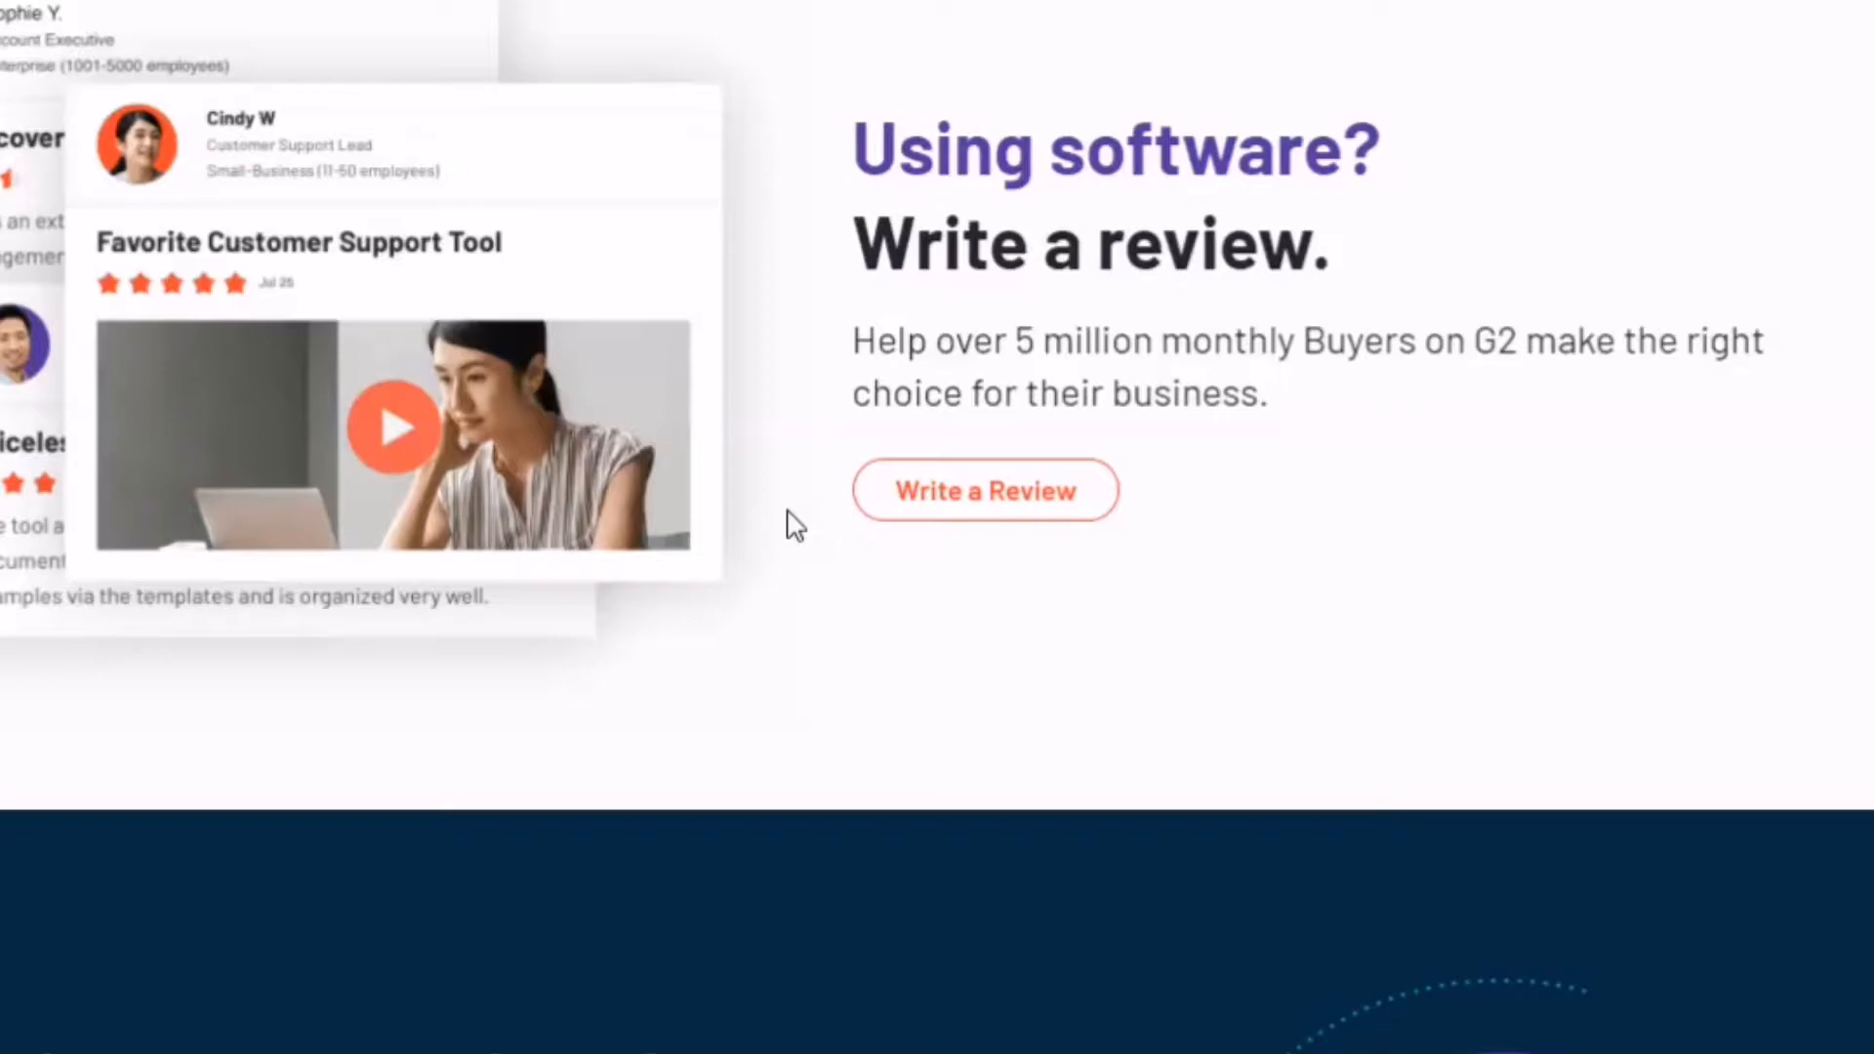
{"action": "scroll", "scroll_direction": "down", "scroll_amount": 3}
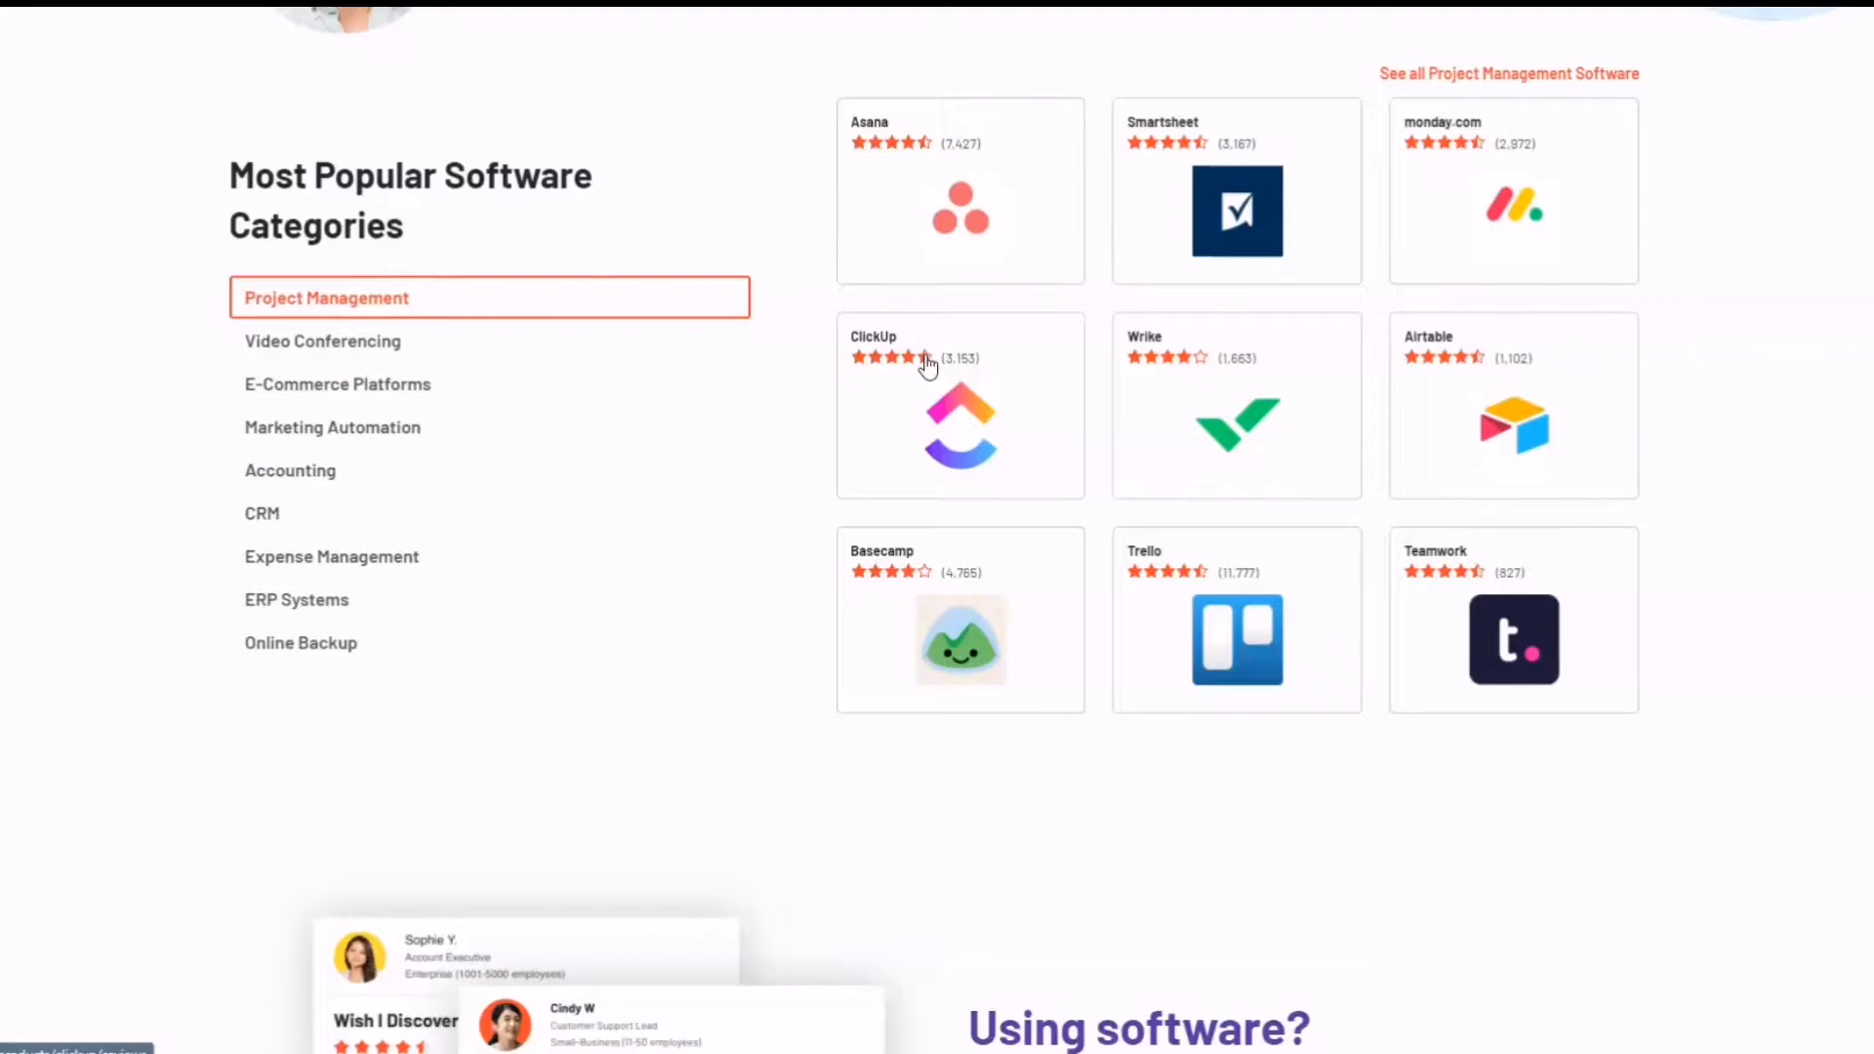
{"action": "mouse_move", "coordinate": [1080, 410]}
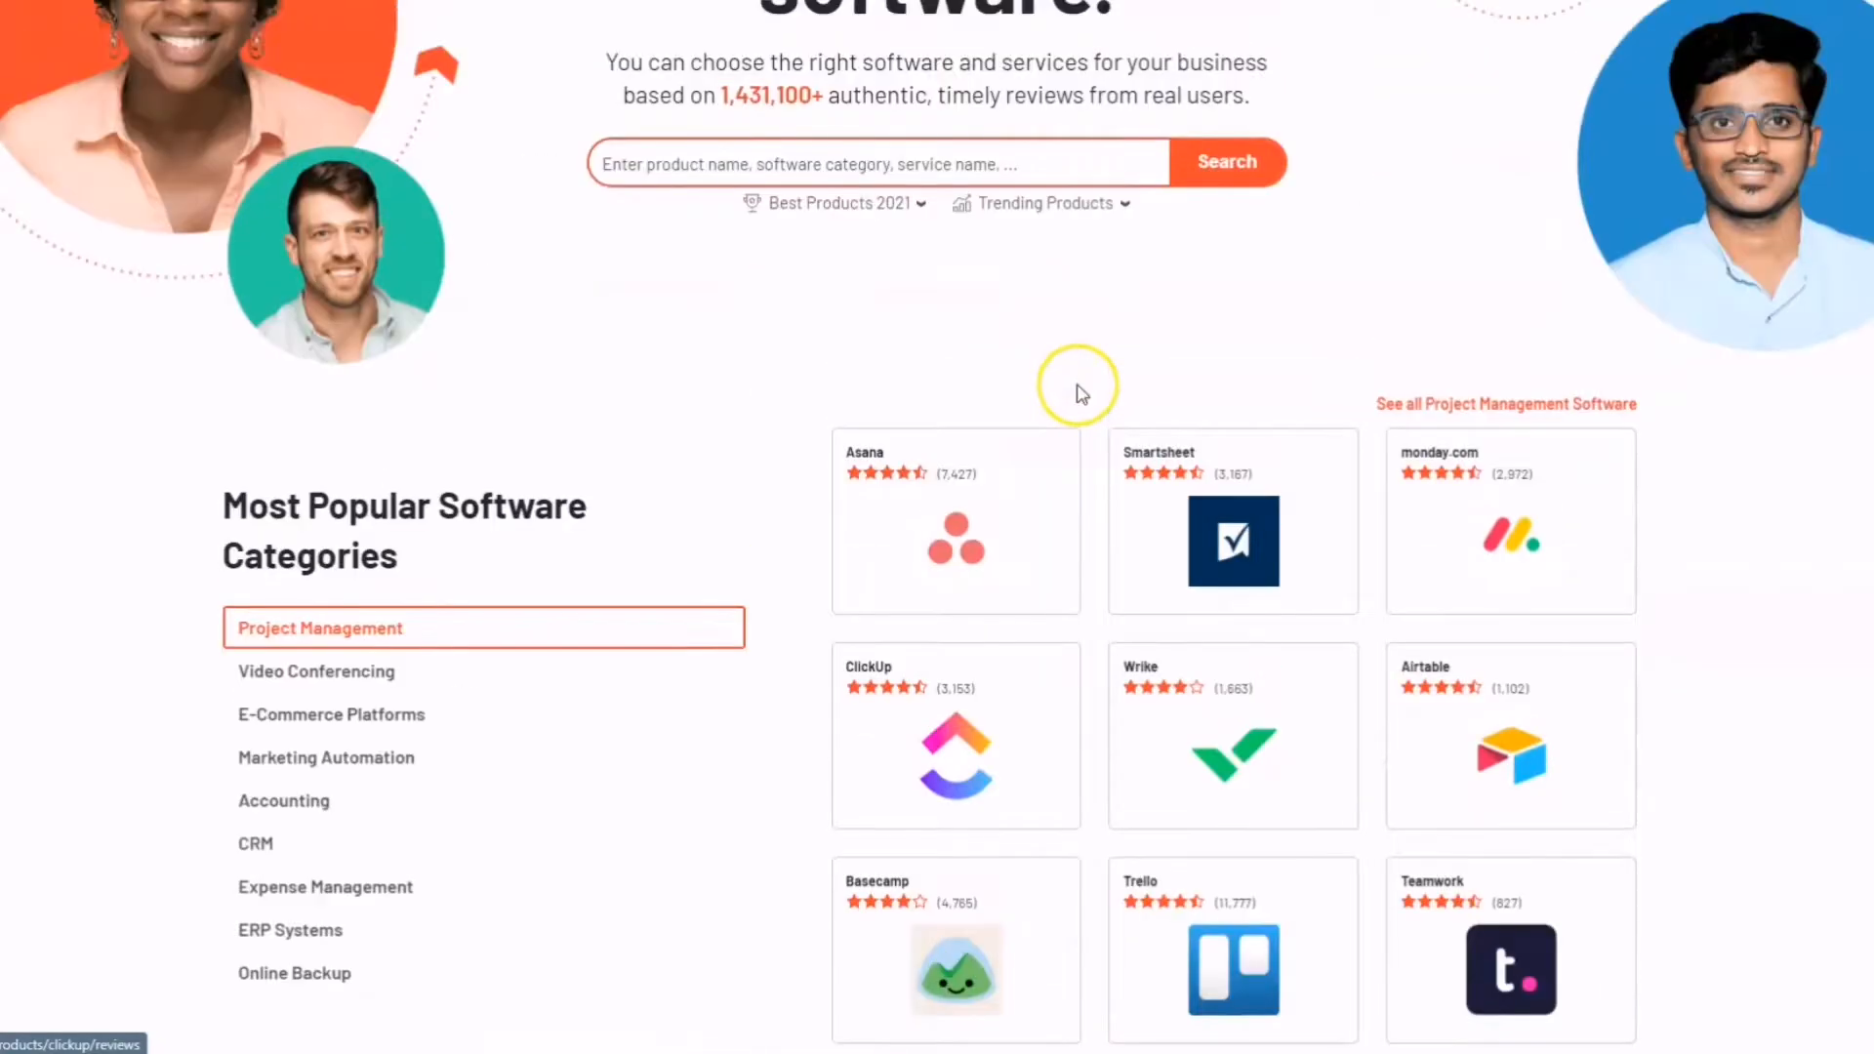
{"action": "scroll", "scroll_direction": "down", "scroll_amount": 3}
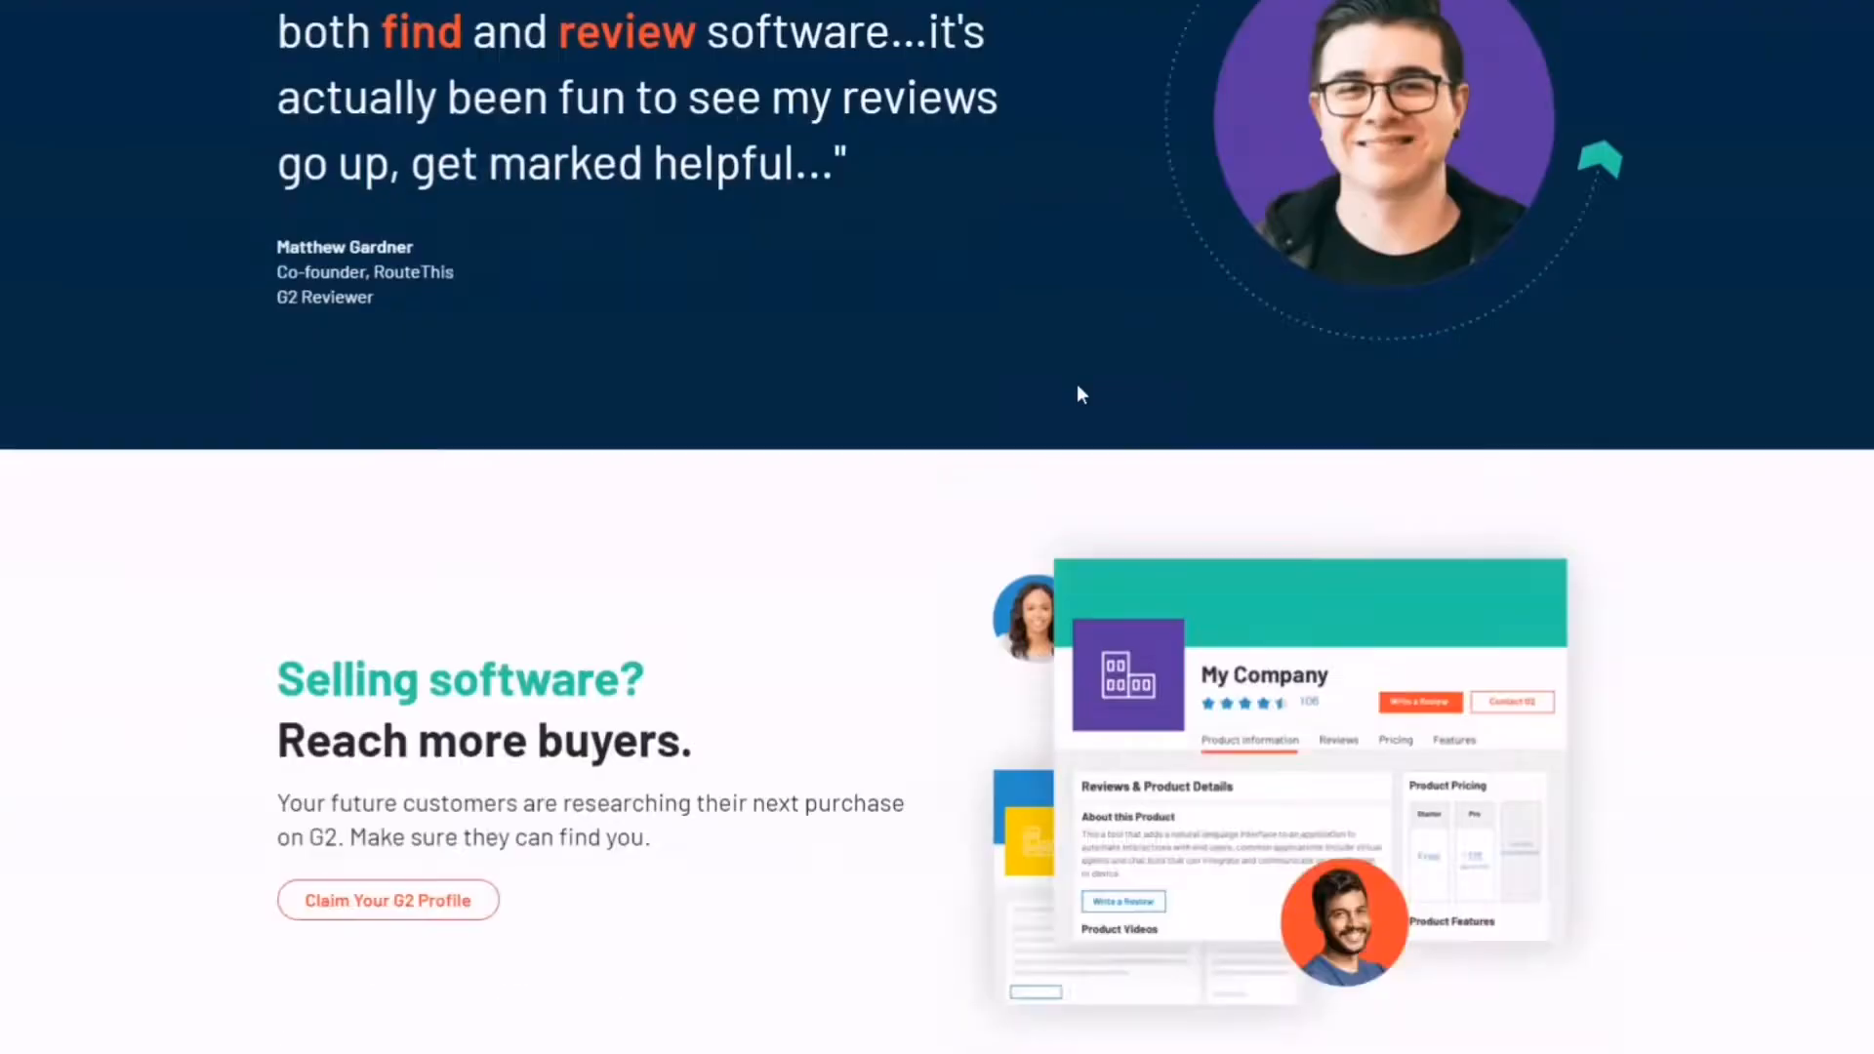
{"action": "scroll", "scroll_direction": "down", "scroll_amount": 3}
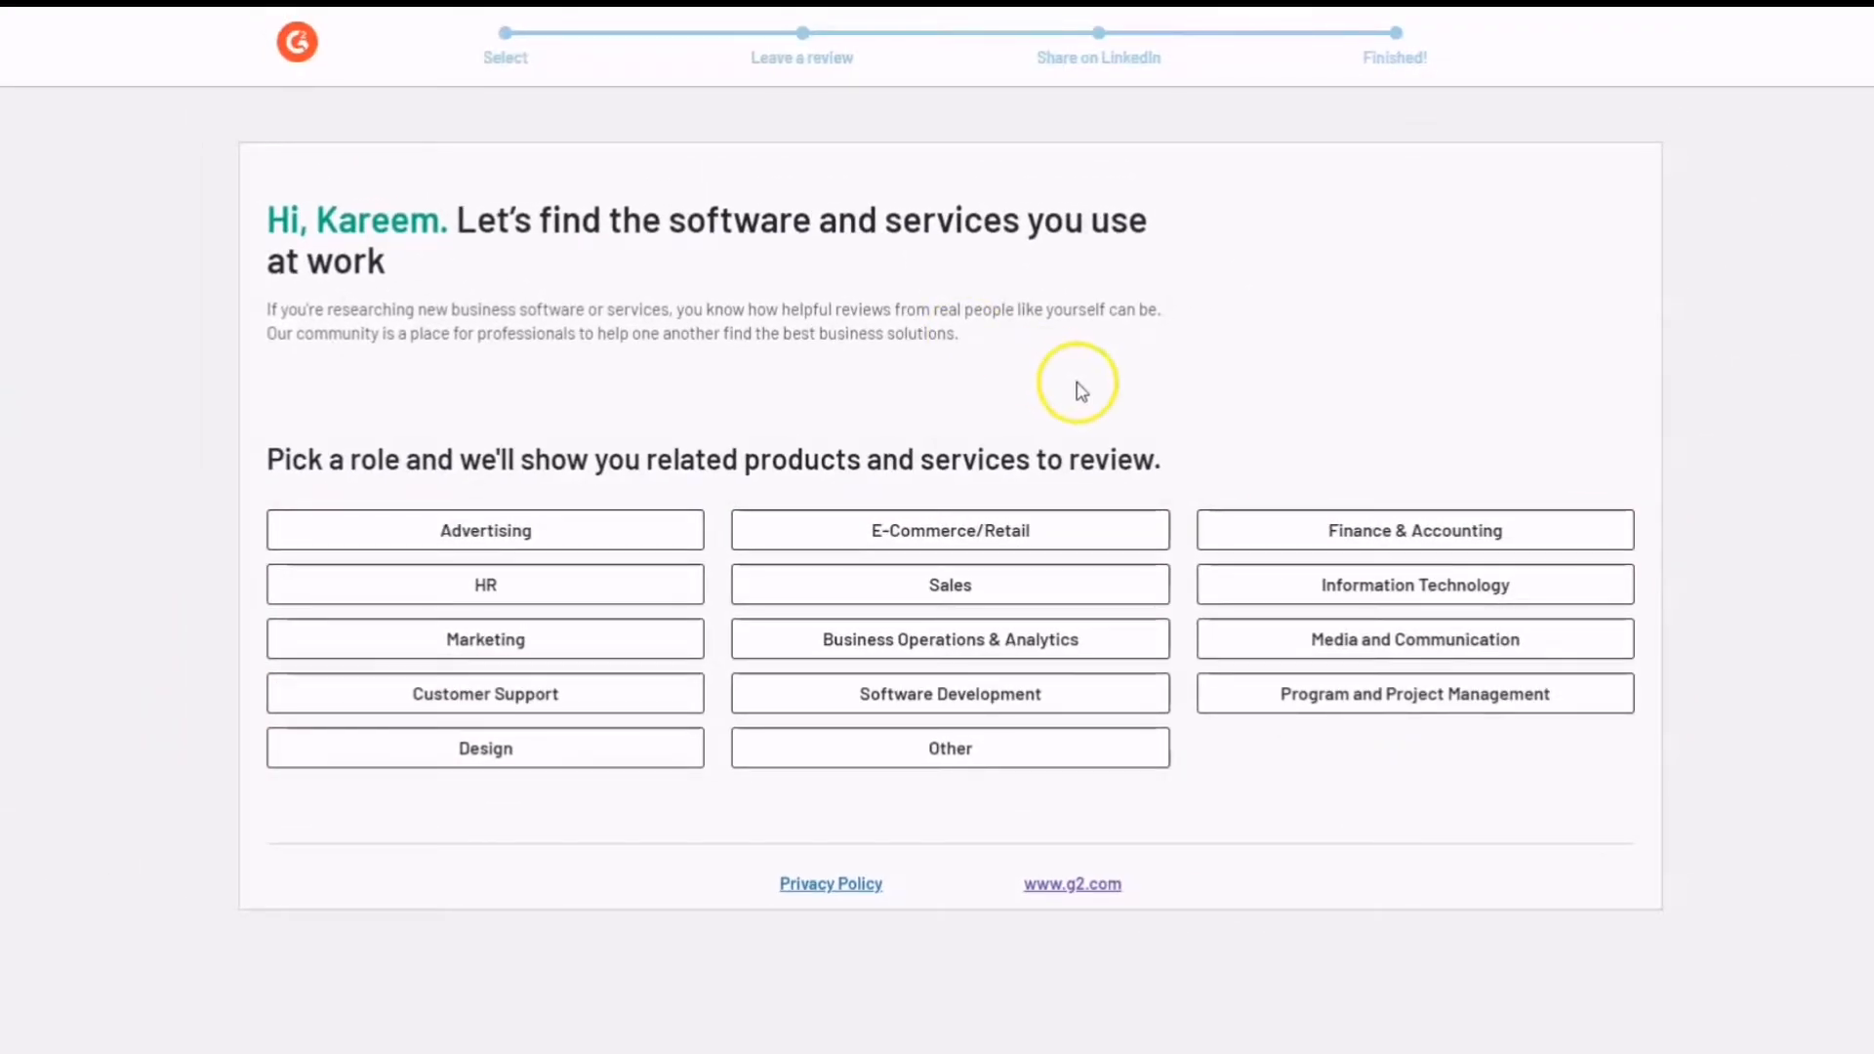
{"action": "left_click", "coordinate": [1413, 529]}
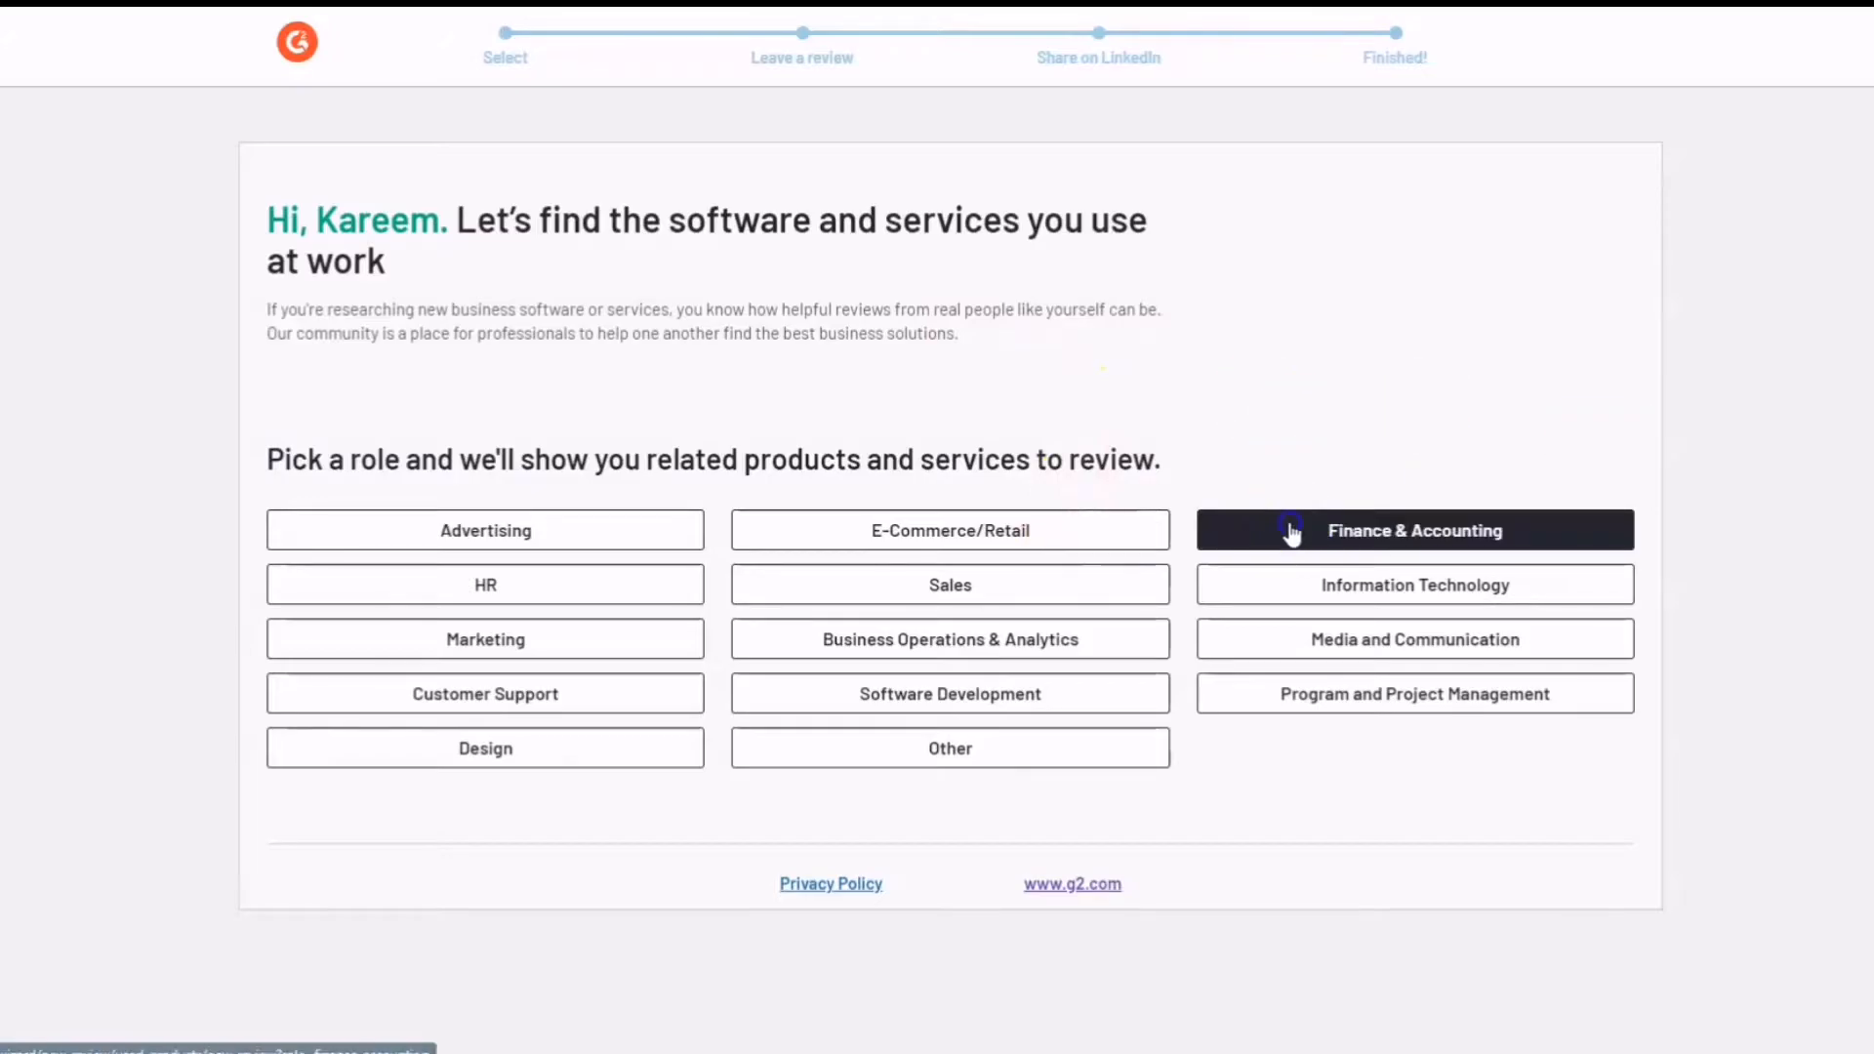
{"action": "left_click", "coordinate": [1413, 531]}
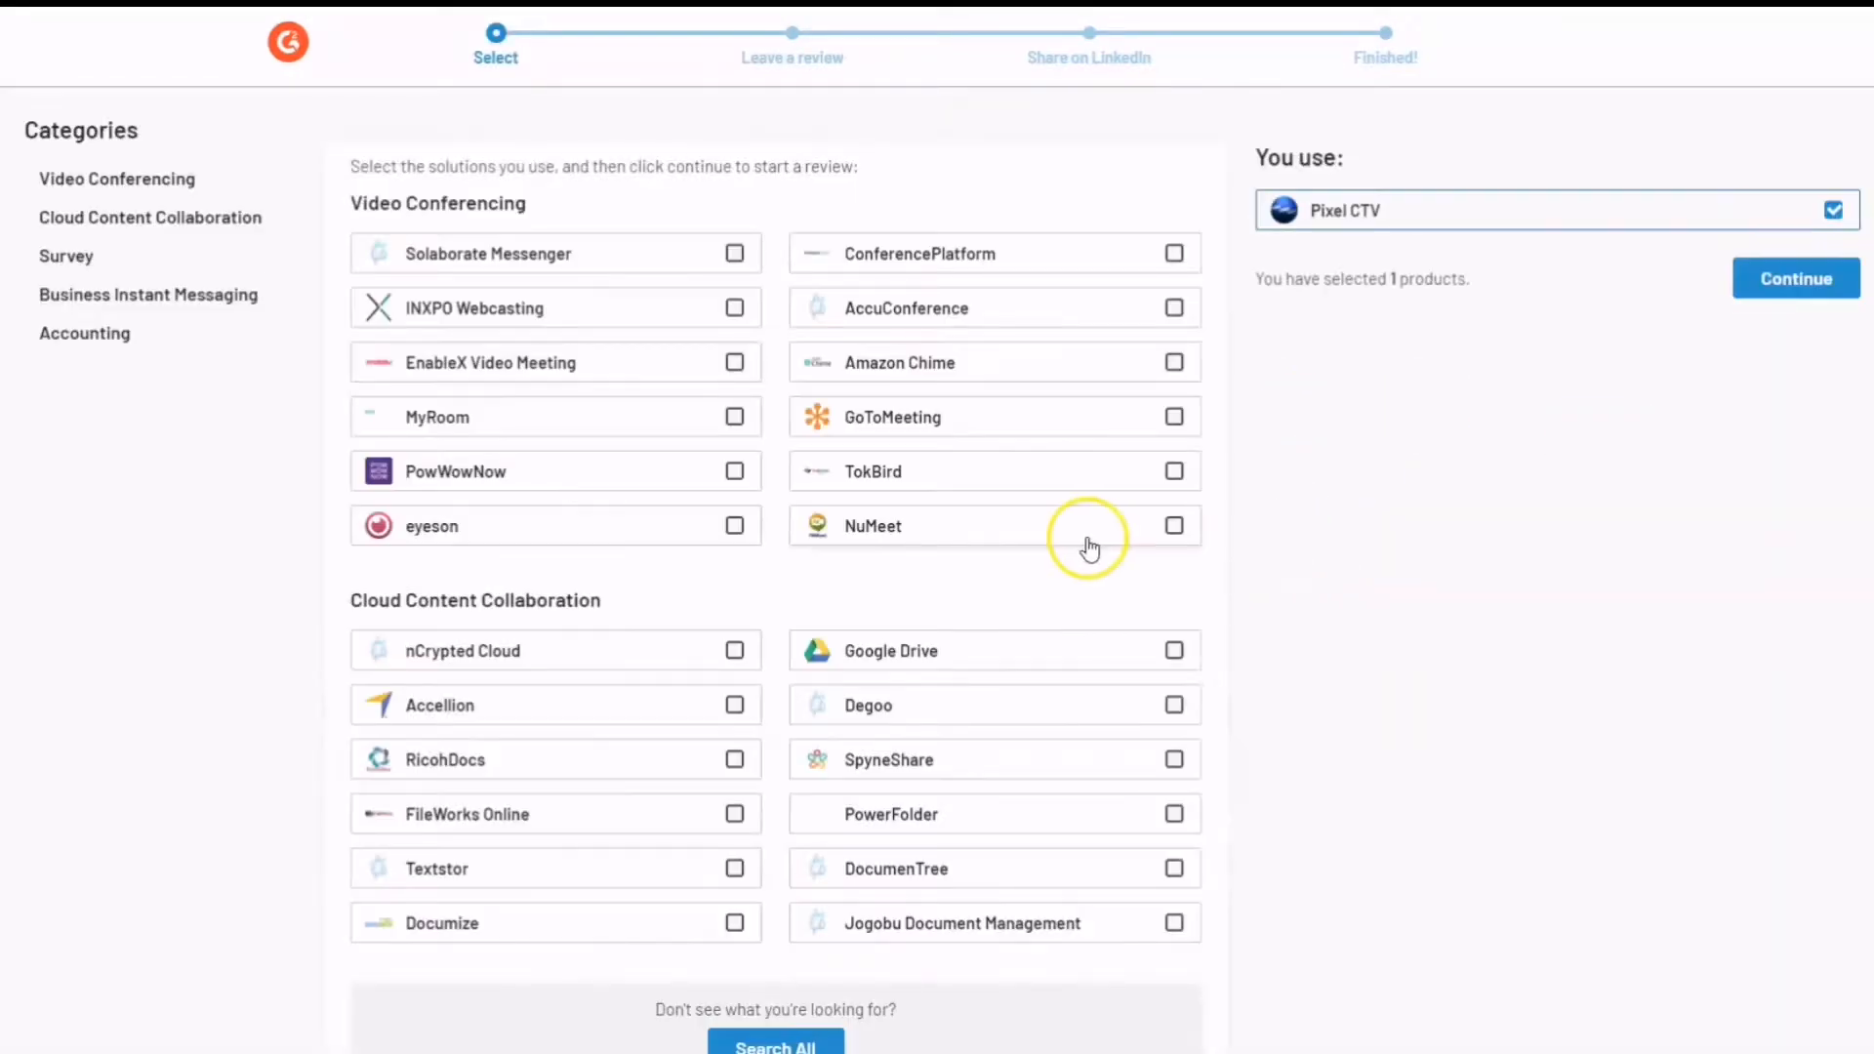
{"action": "mouse_move", "coordinate": [1088, 544]}
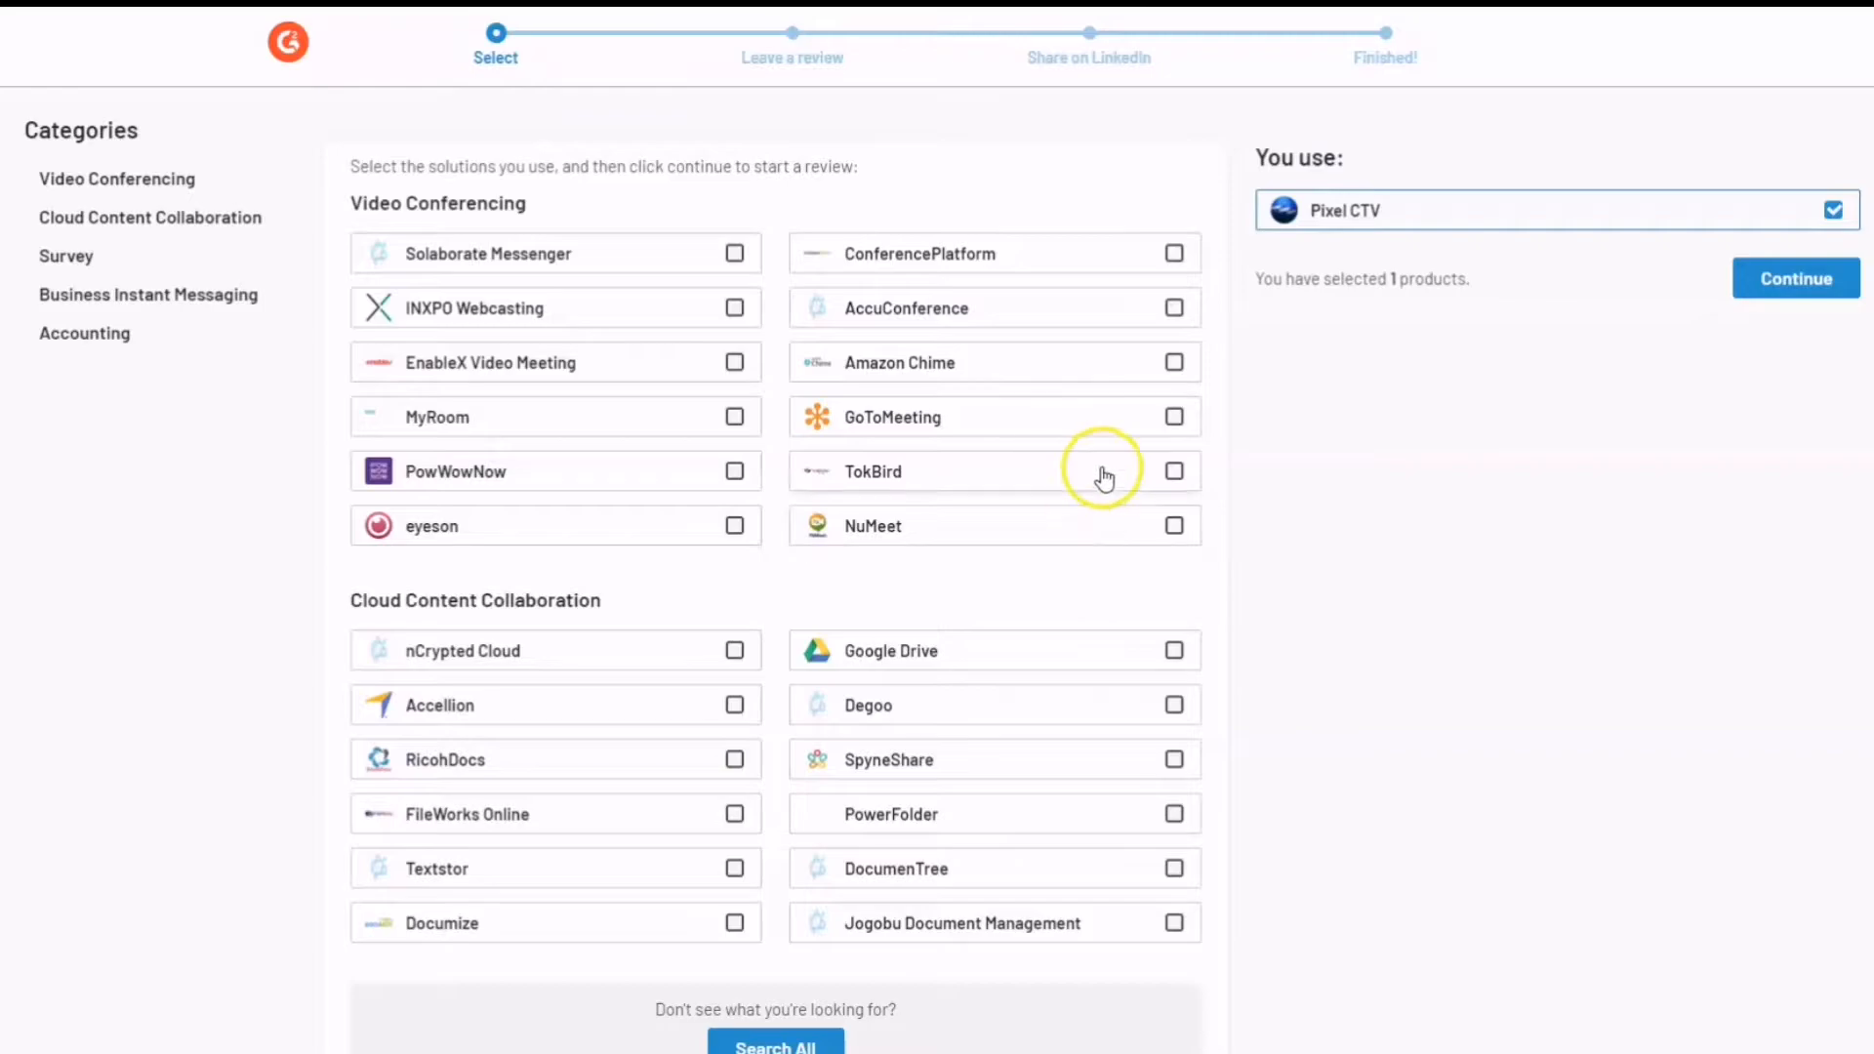
- Mark TokBird as a product you use, continue, and start its review
{"action": "left_click", "coordinate": [1173, 471]}
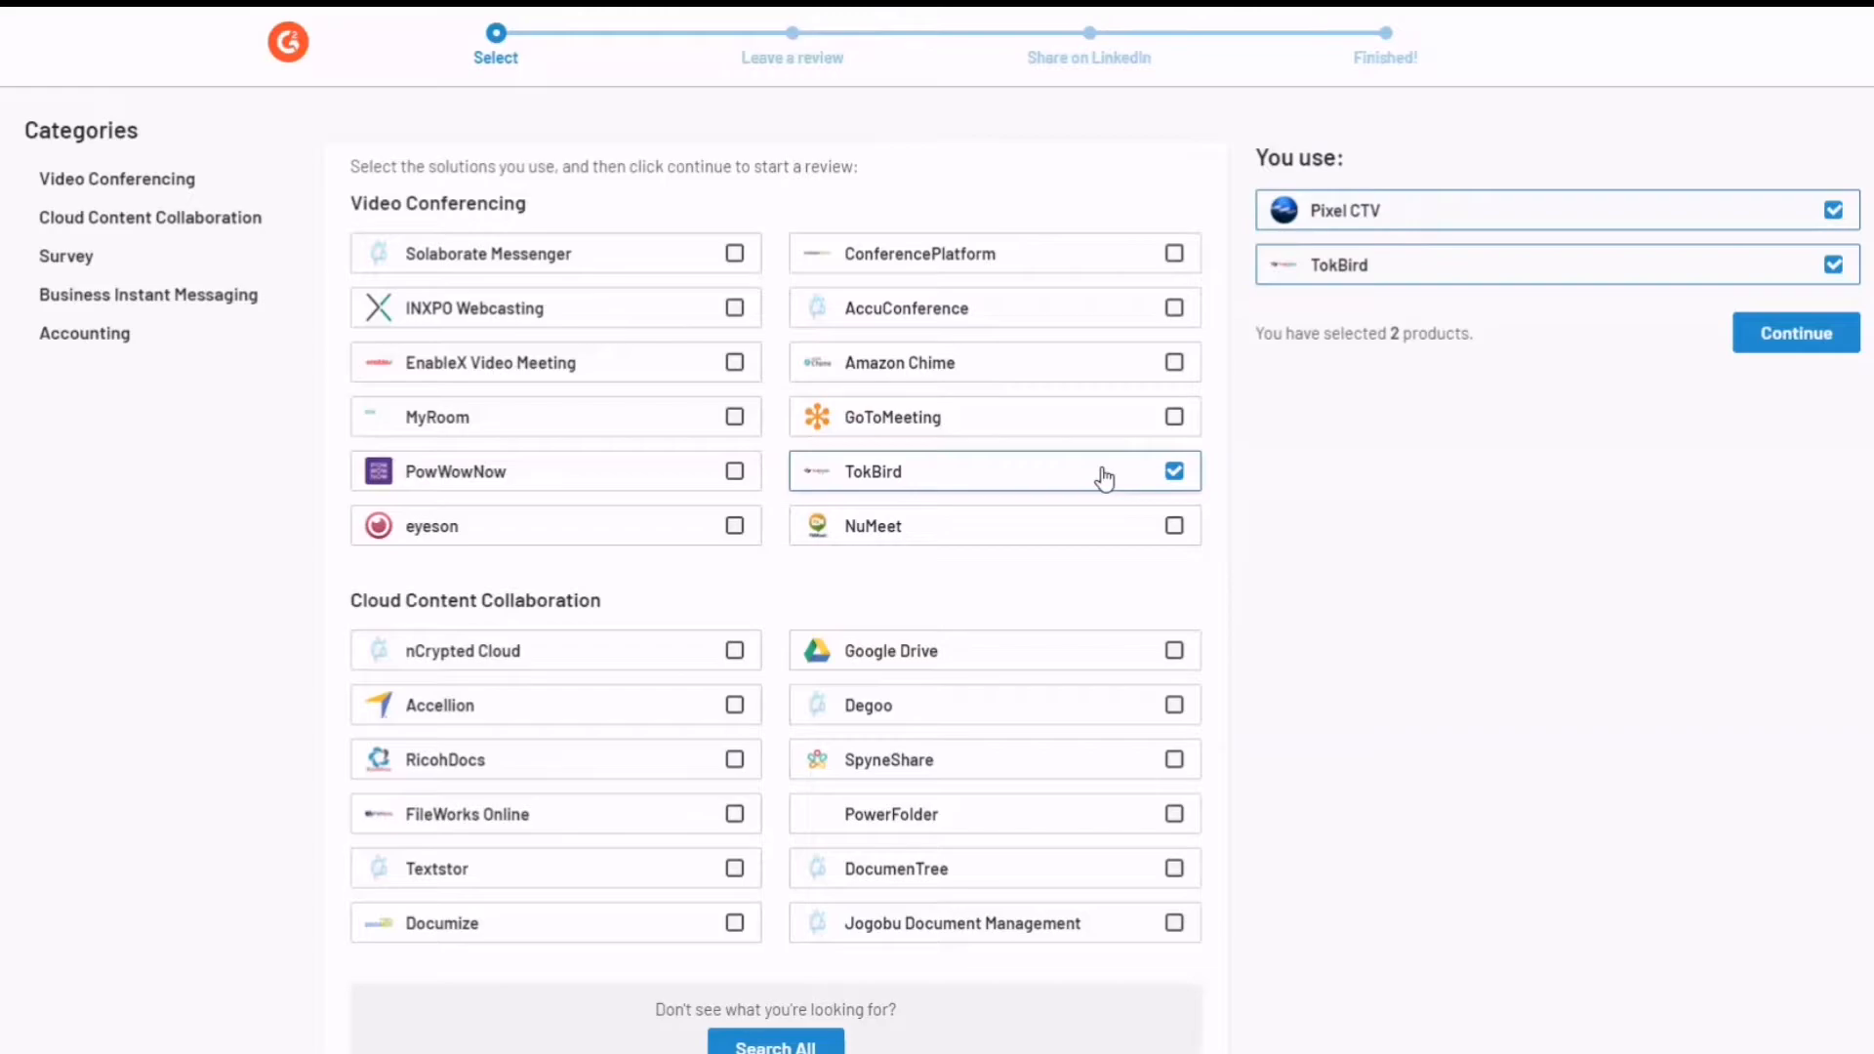
{"action": "mouse_move", "coordinate": [1339, 447]}
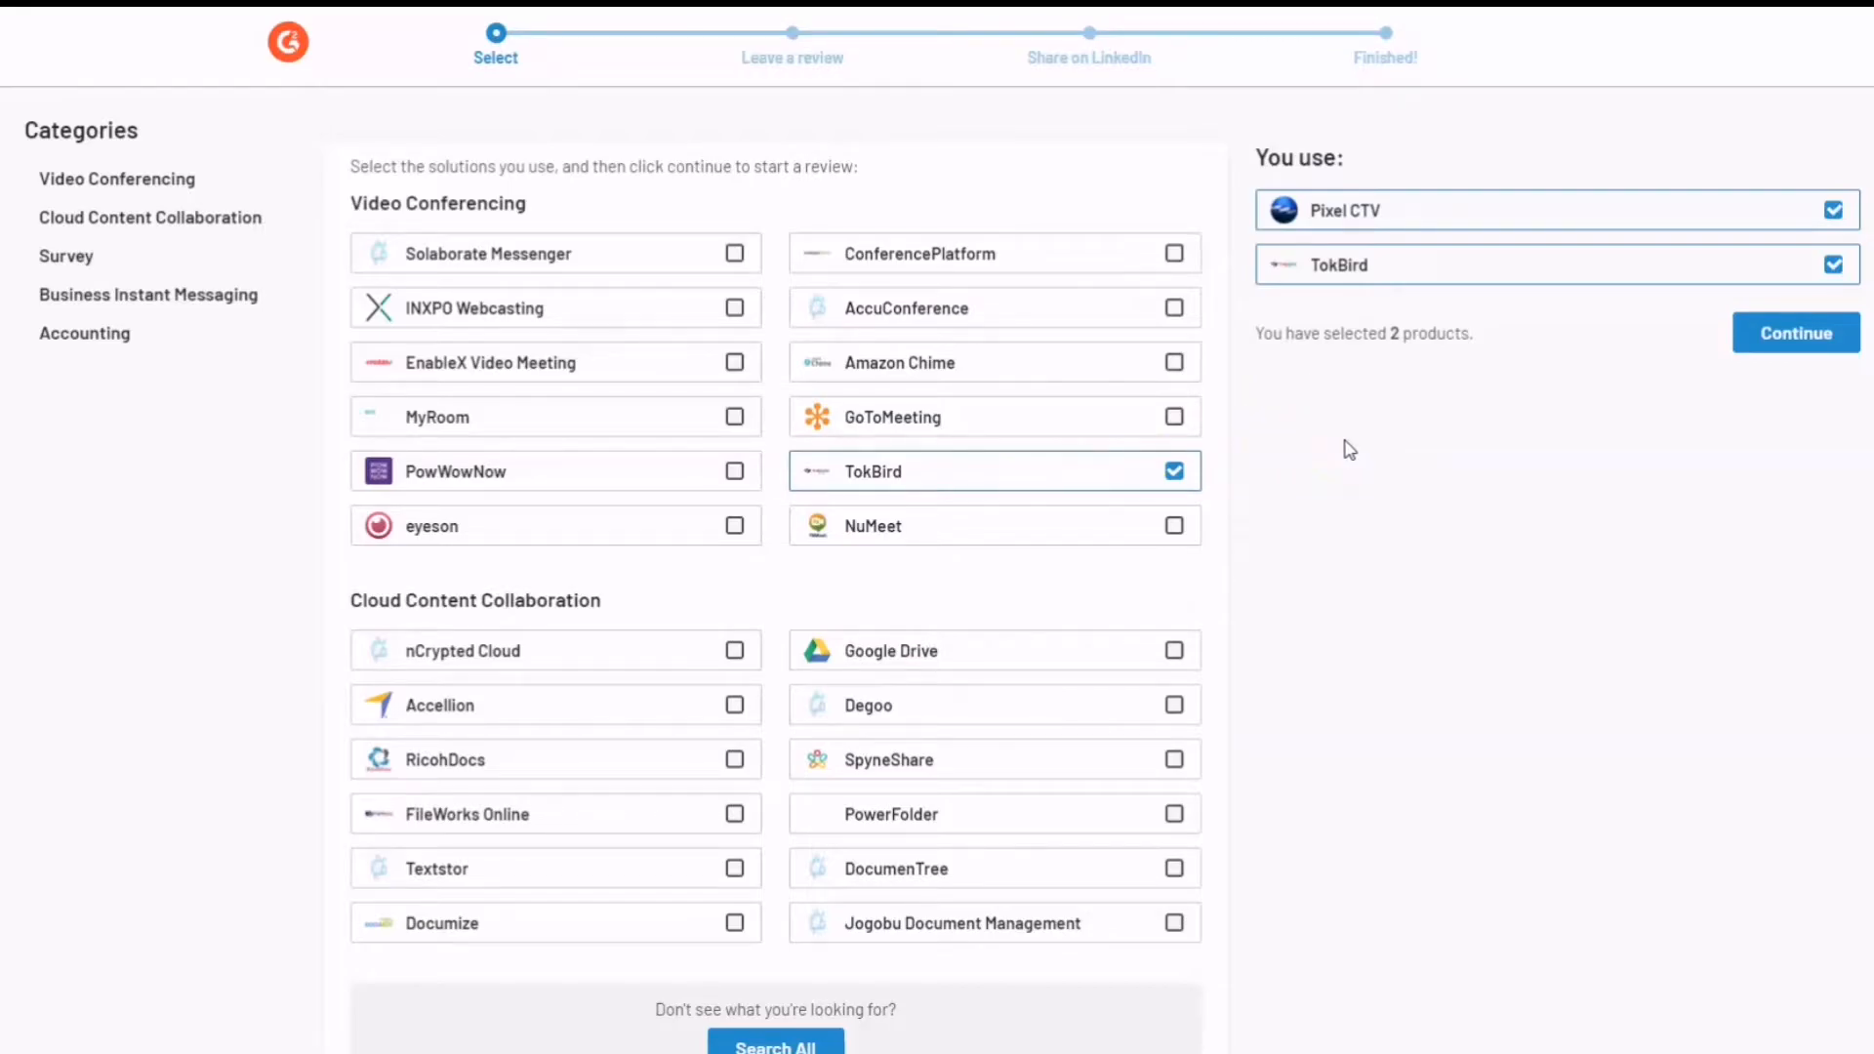
{"action": "left_click", "coordinate": [1793, 332]}
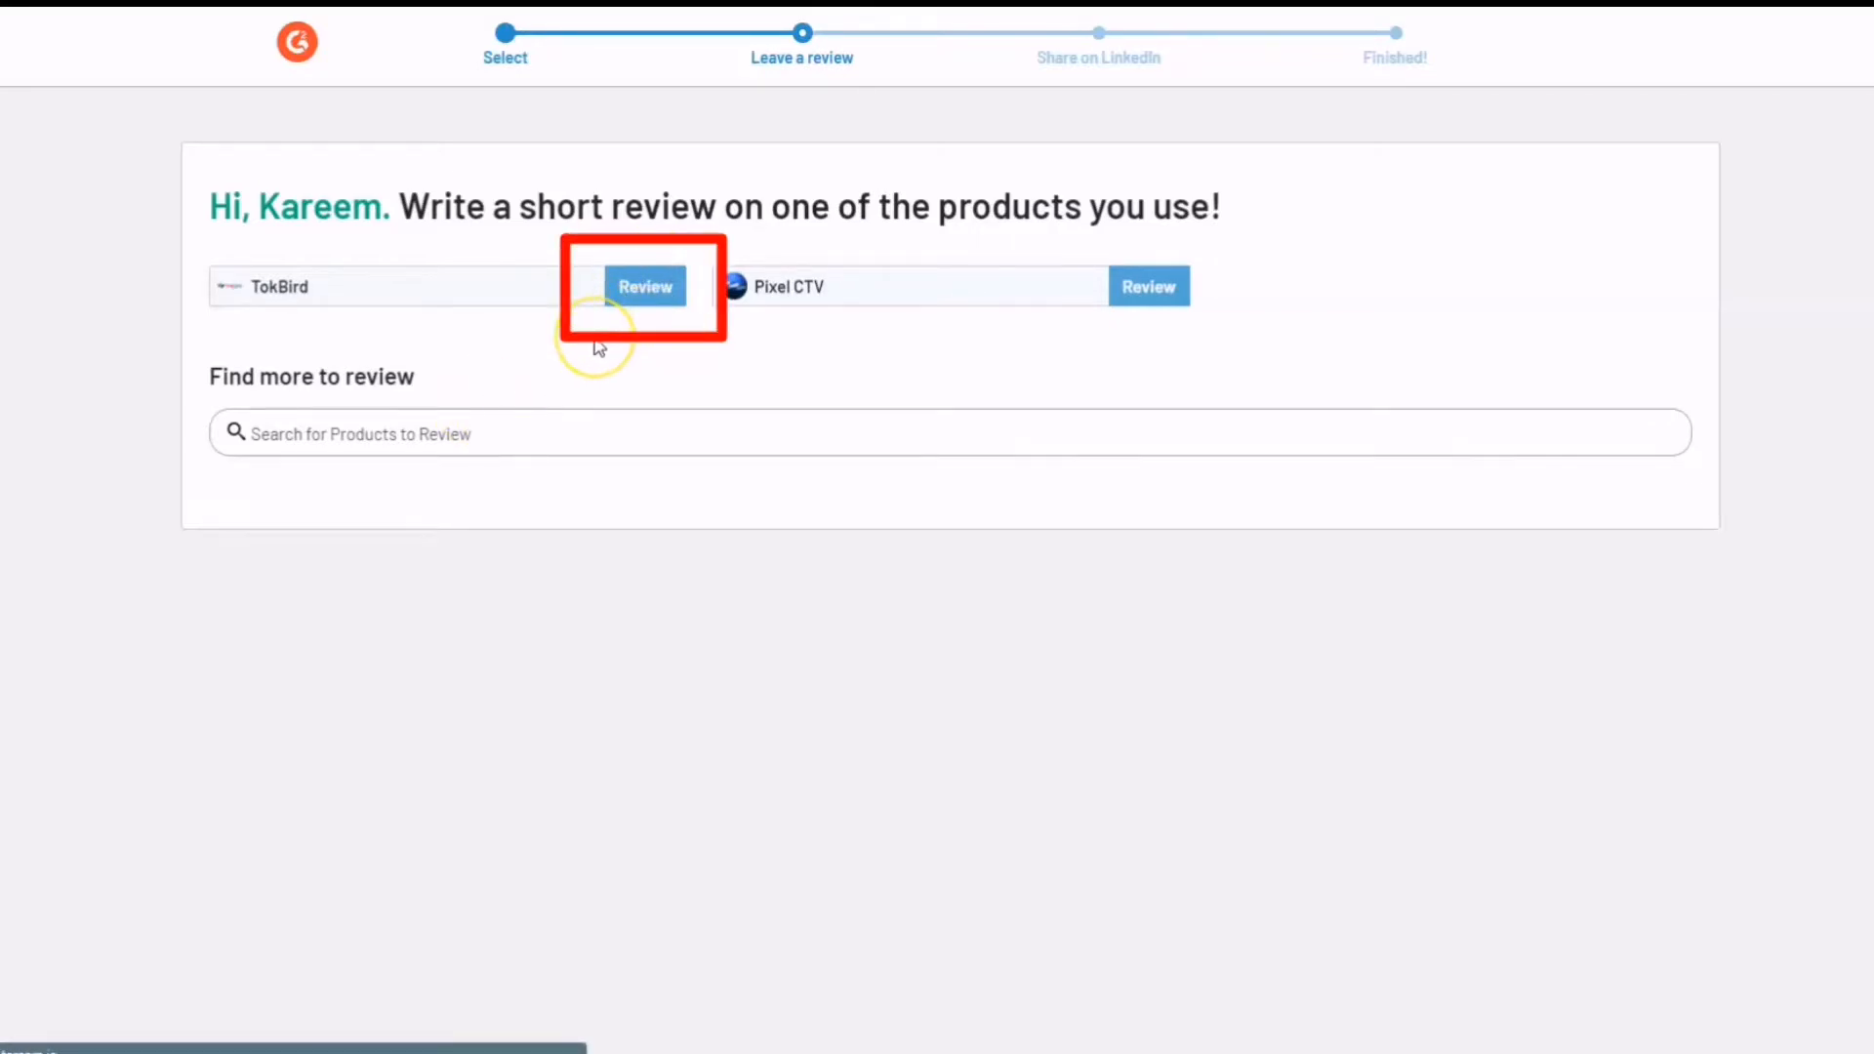
{"action": "left_click", "coordinate": [644, 285]}
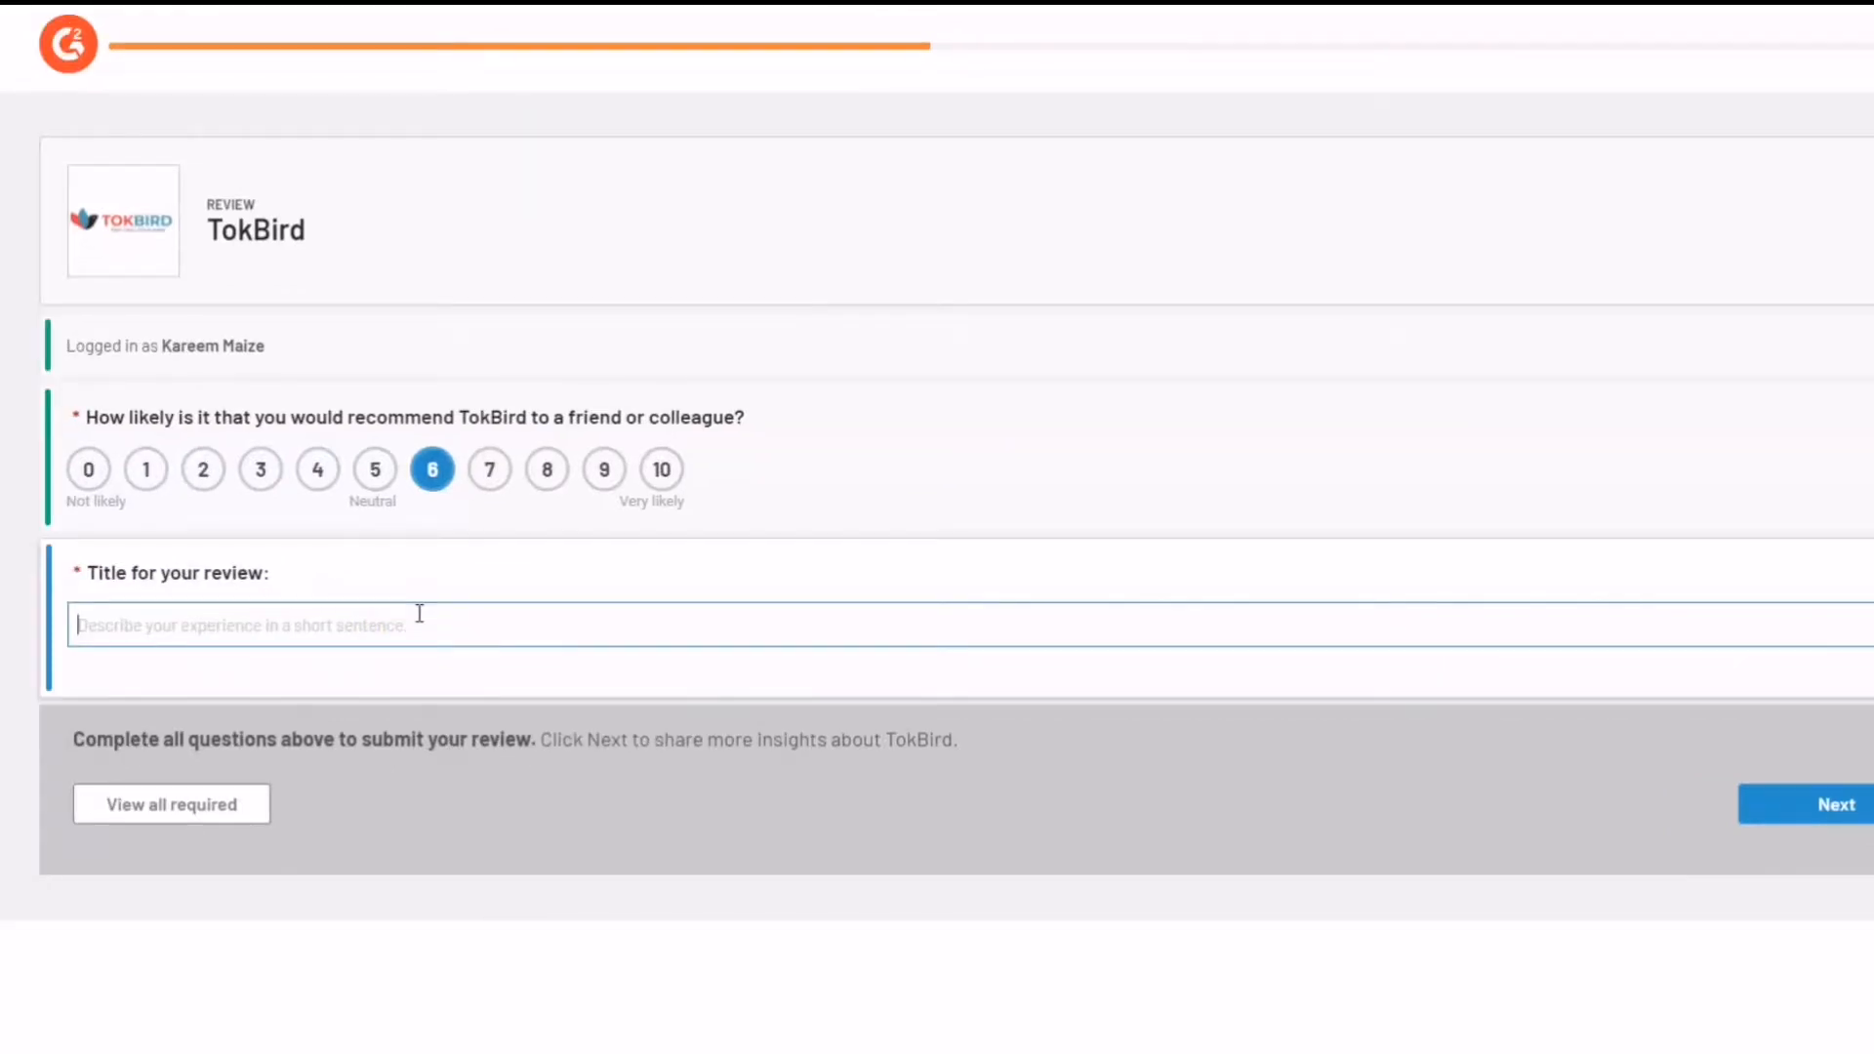
- Enter 'test' as the title of the TokBird review
{"action": "type", "text": "test"}
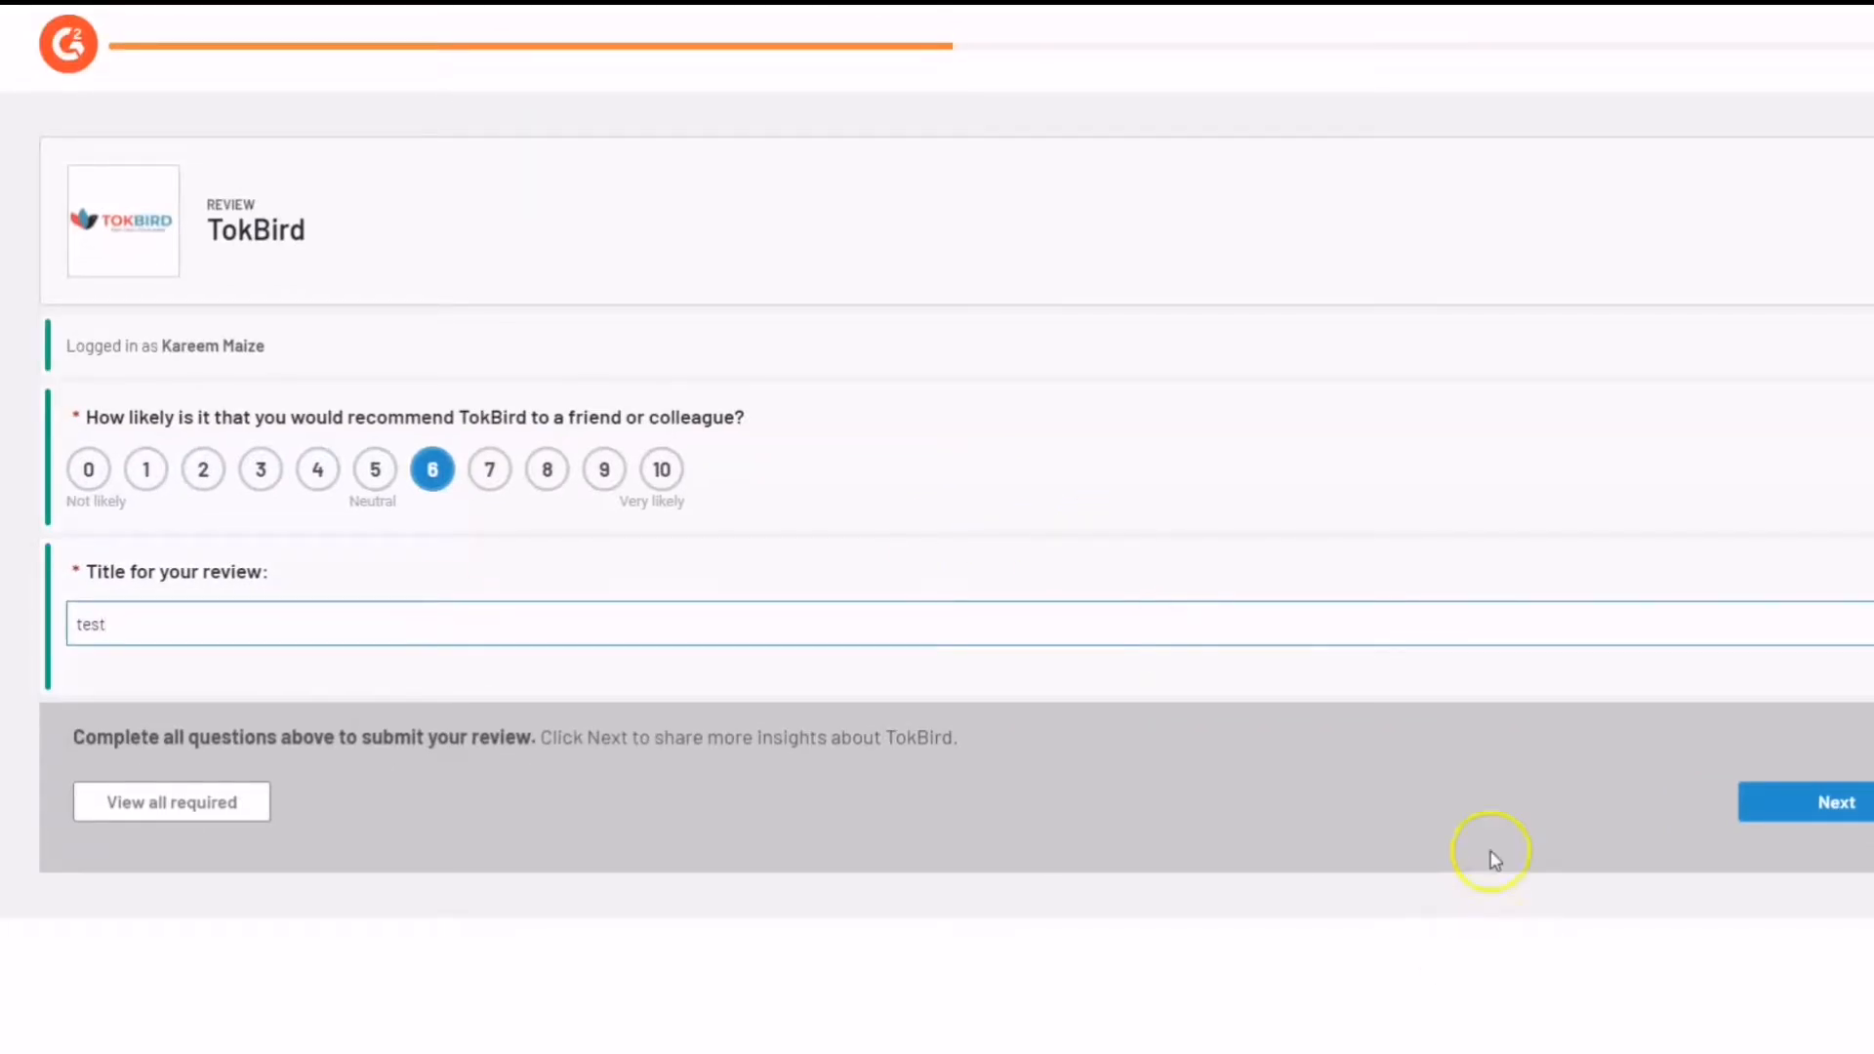
{"action": "left_click", "coordinate": [1835, 803]}
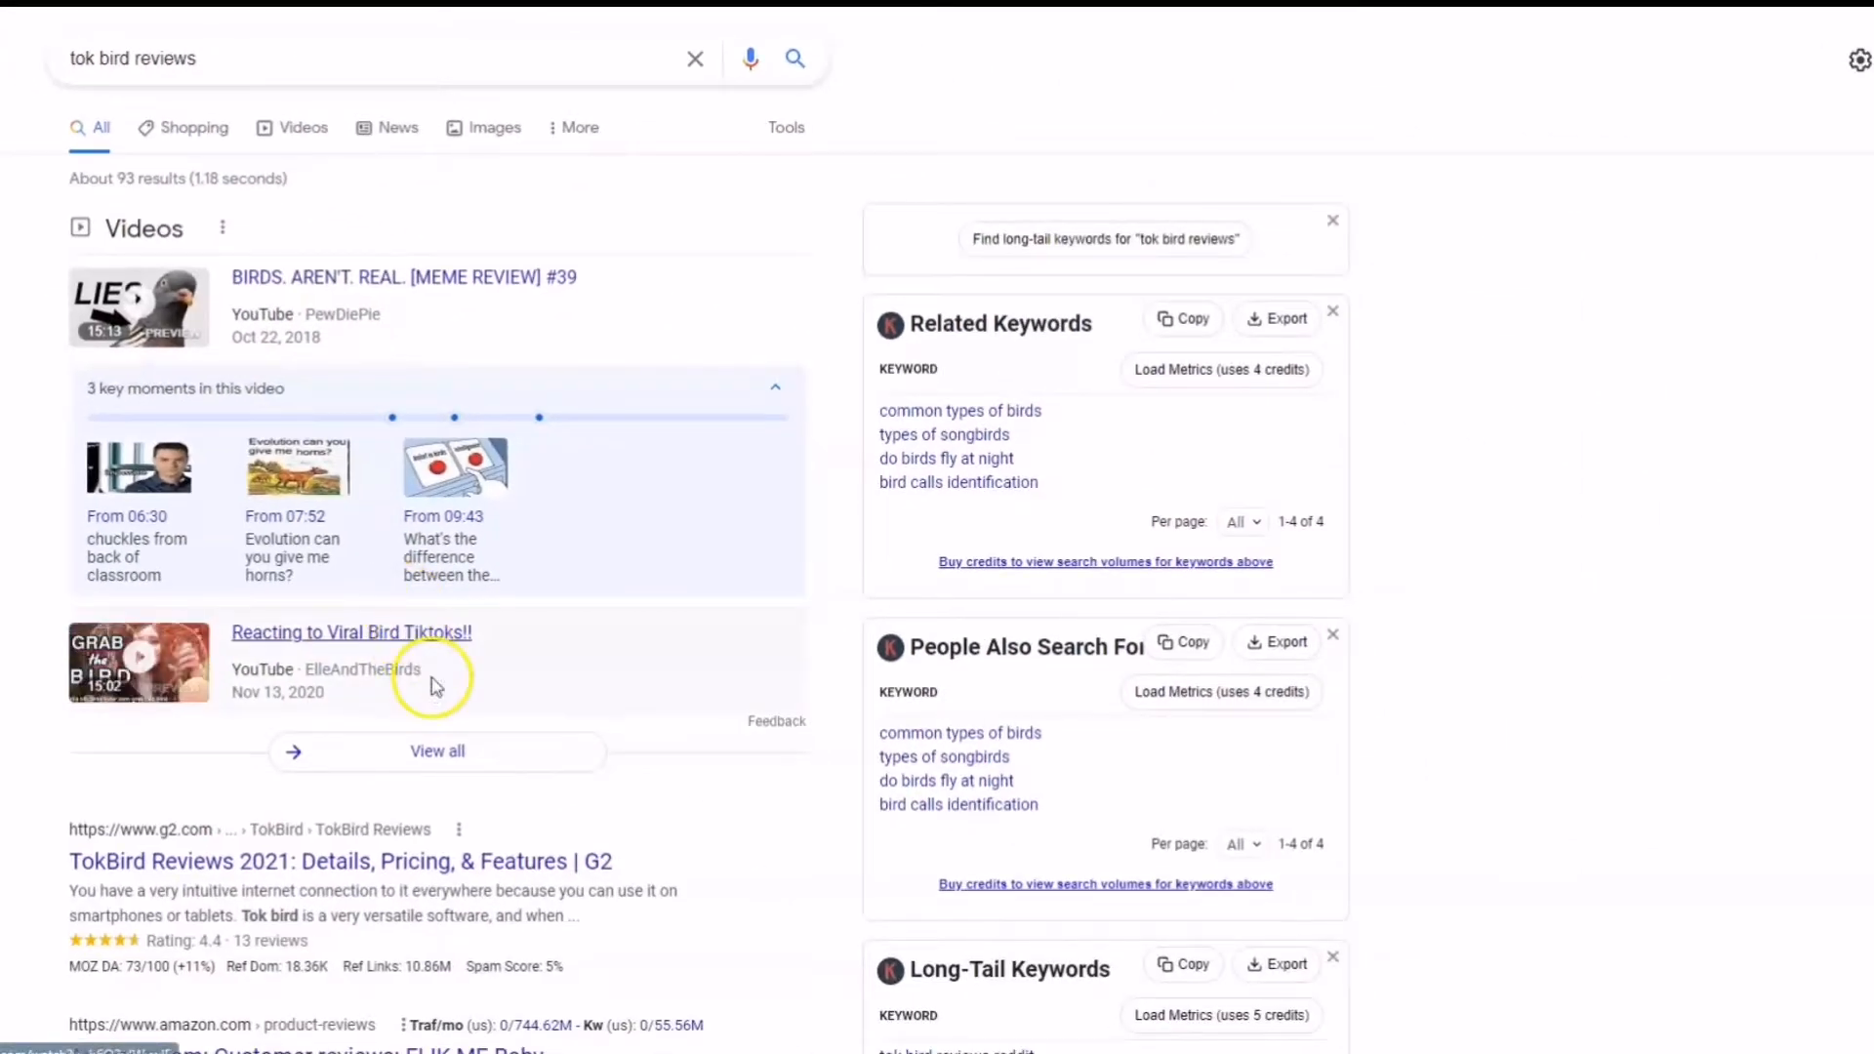
- Return from the Google results to the G2 TokBird review form
{"action": "scroll", "scroll_direction": "down", "scroll_amount": 3}
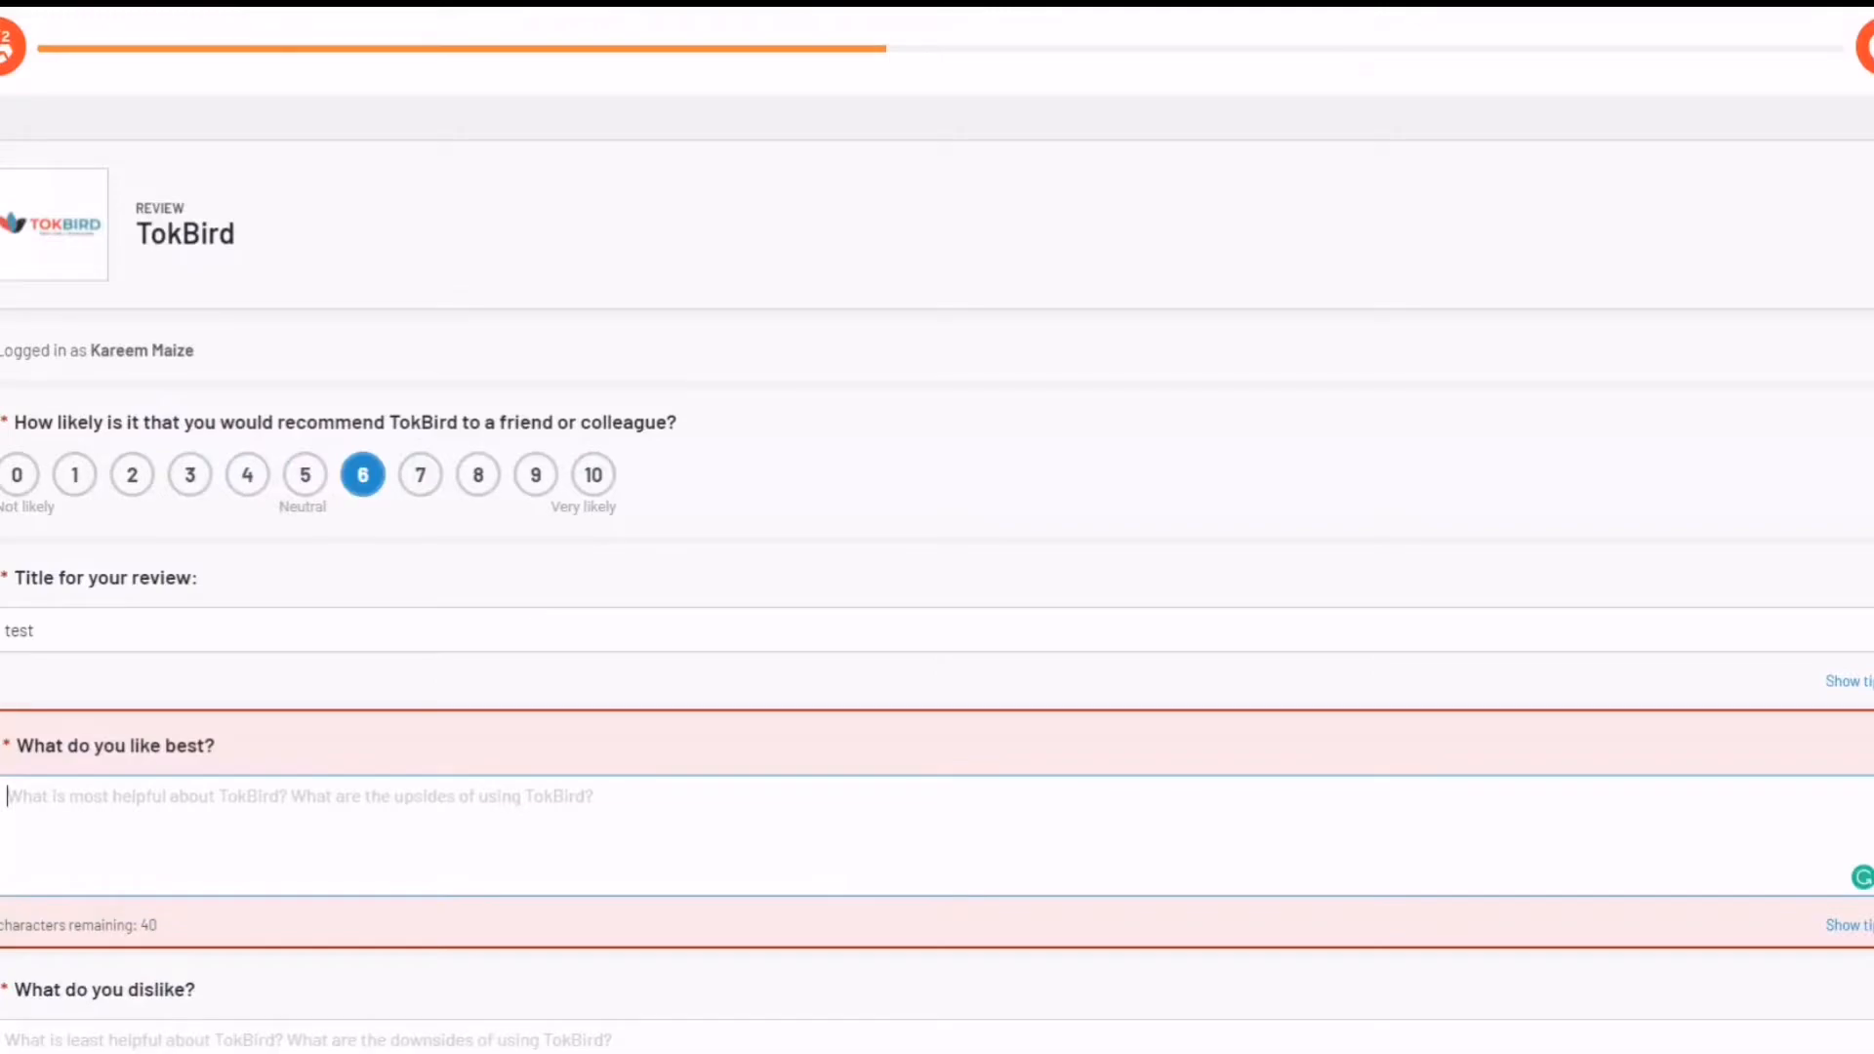
- Reach the 'What do you dislike?' box, then head back to product selection
{"action": "scroll", "scroll_direction": "down", "scroll_amount": 3}
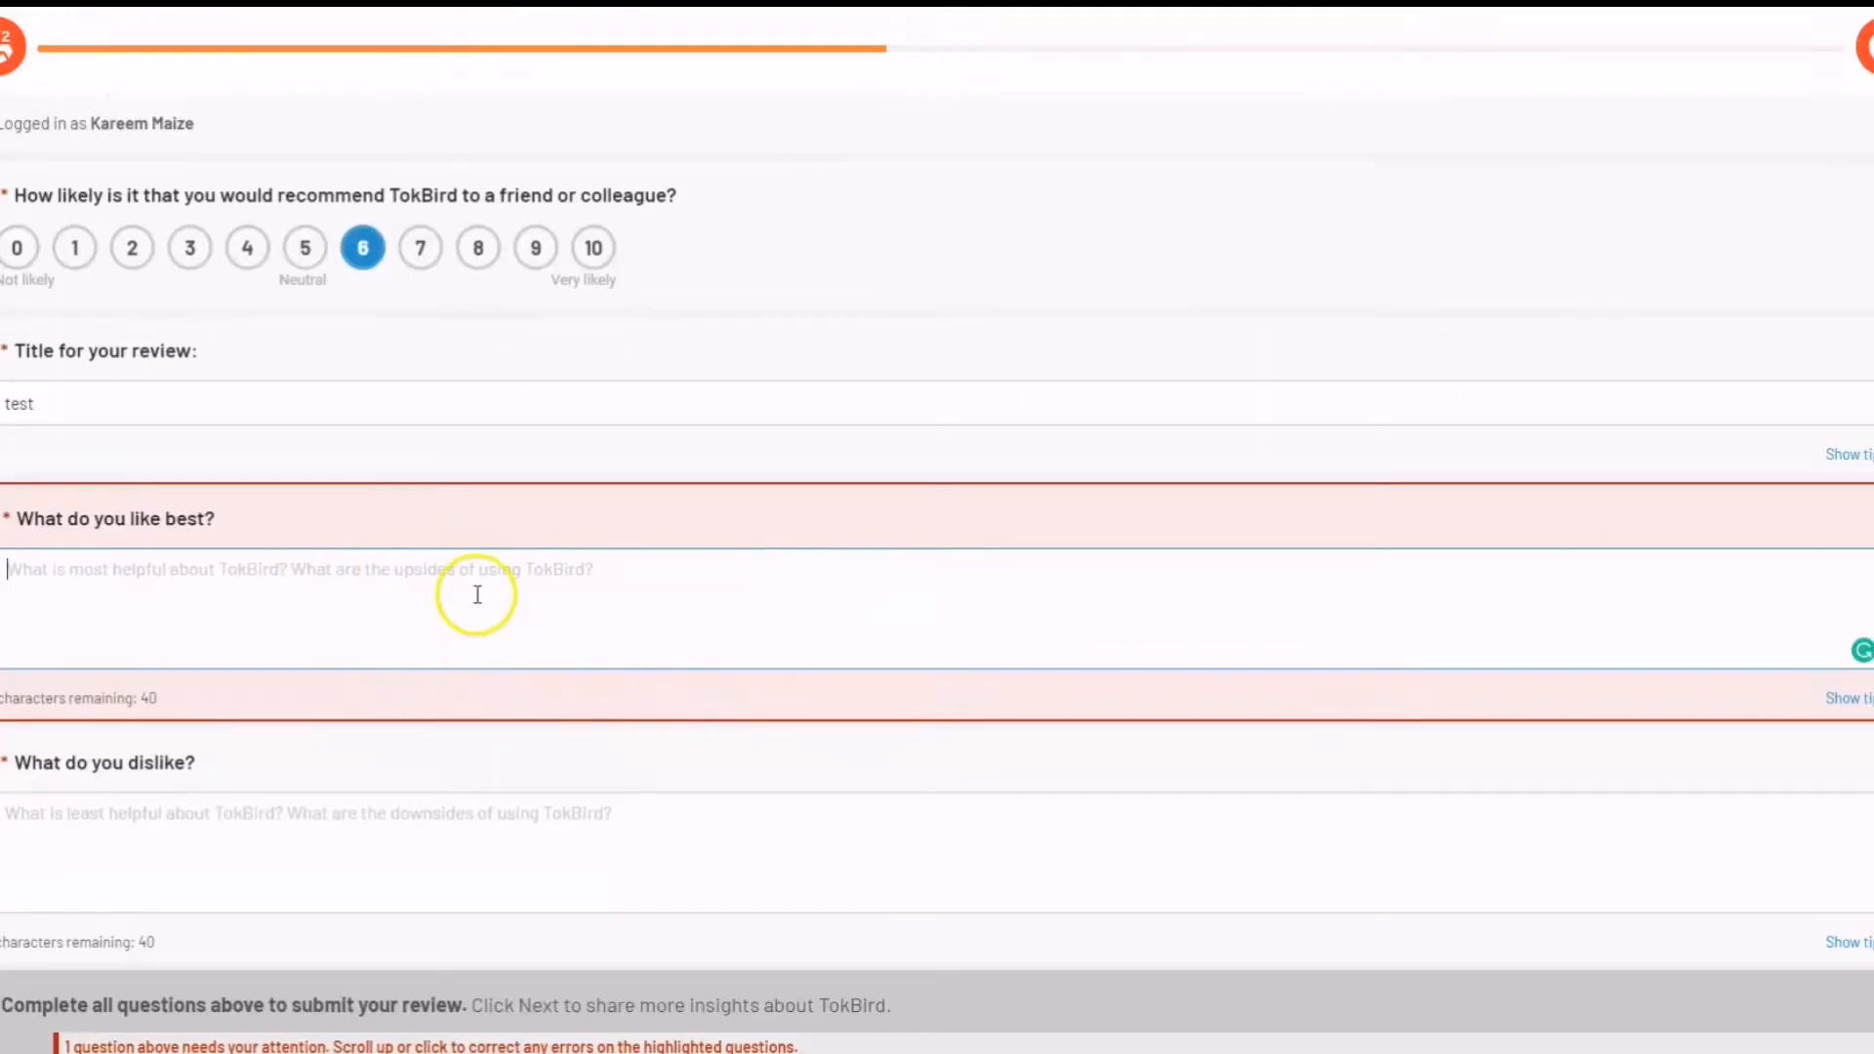
{"action": "mouse_move", "coordinate": [322, 863]}
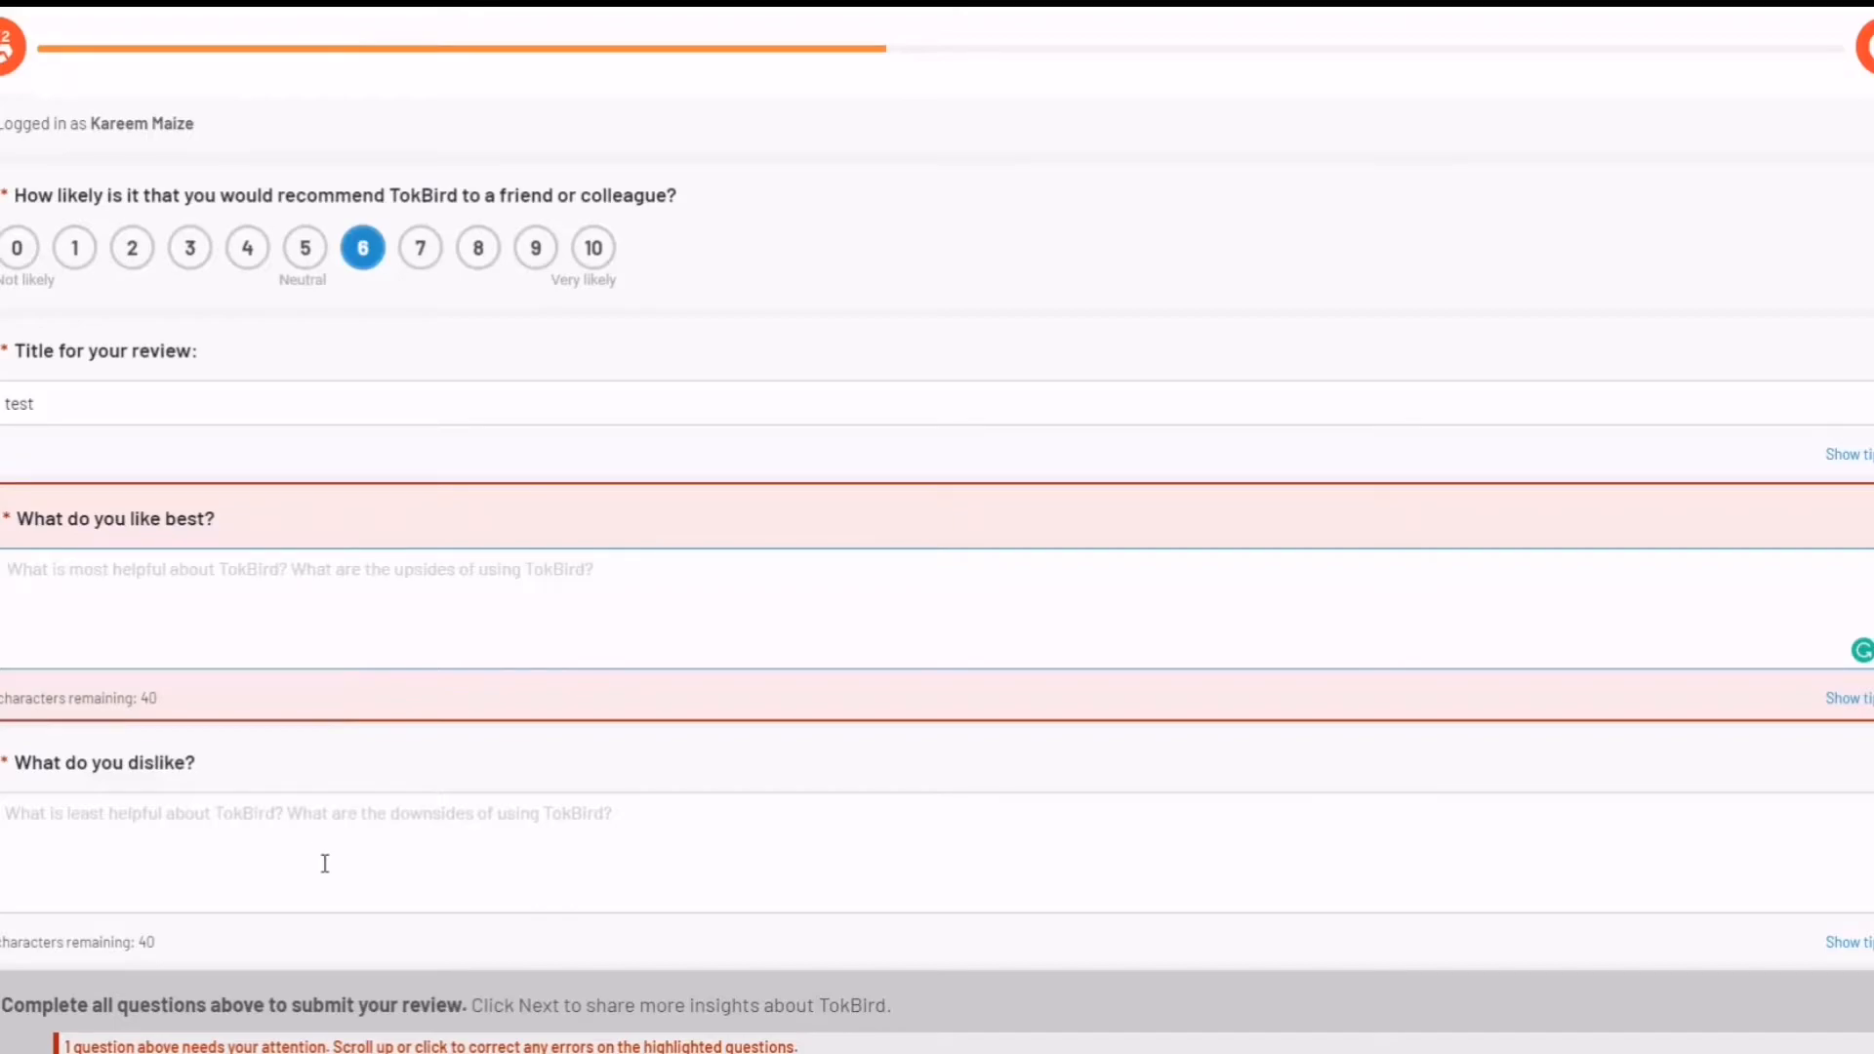
{"action": "left_click", "coordinate": [299, 568]}
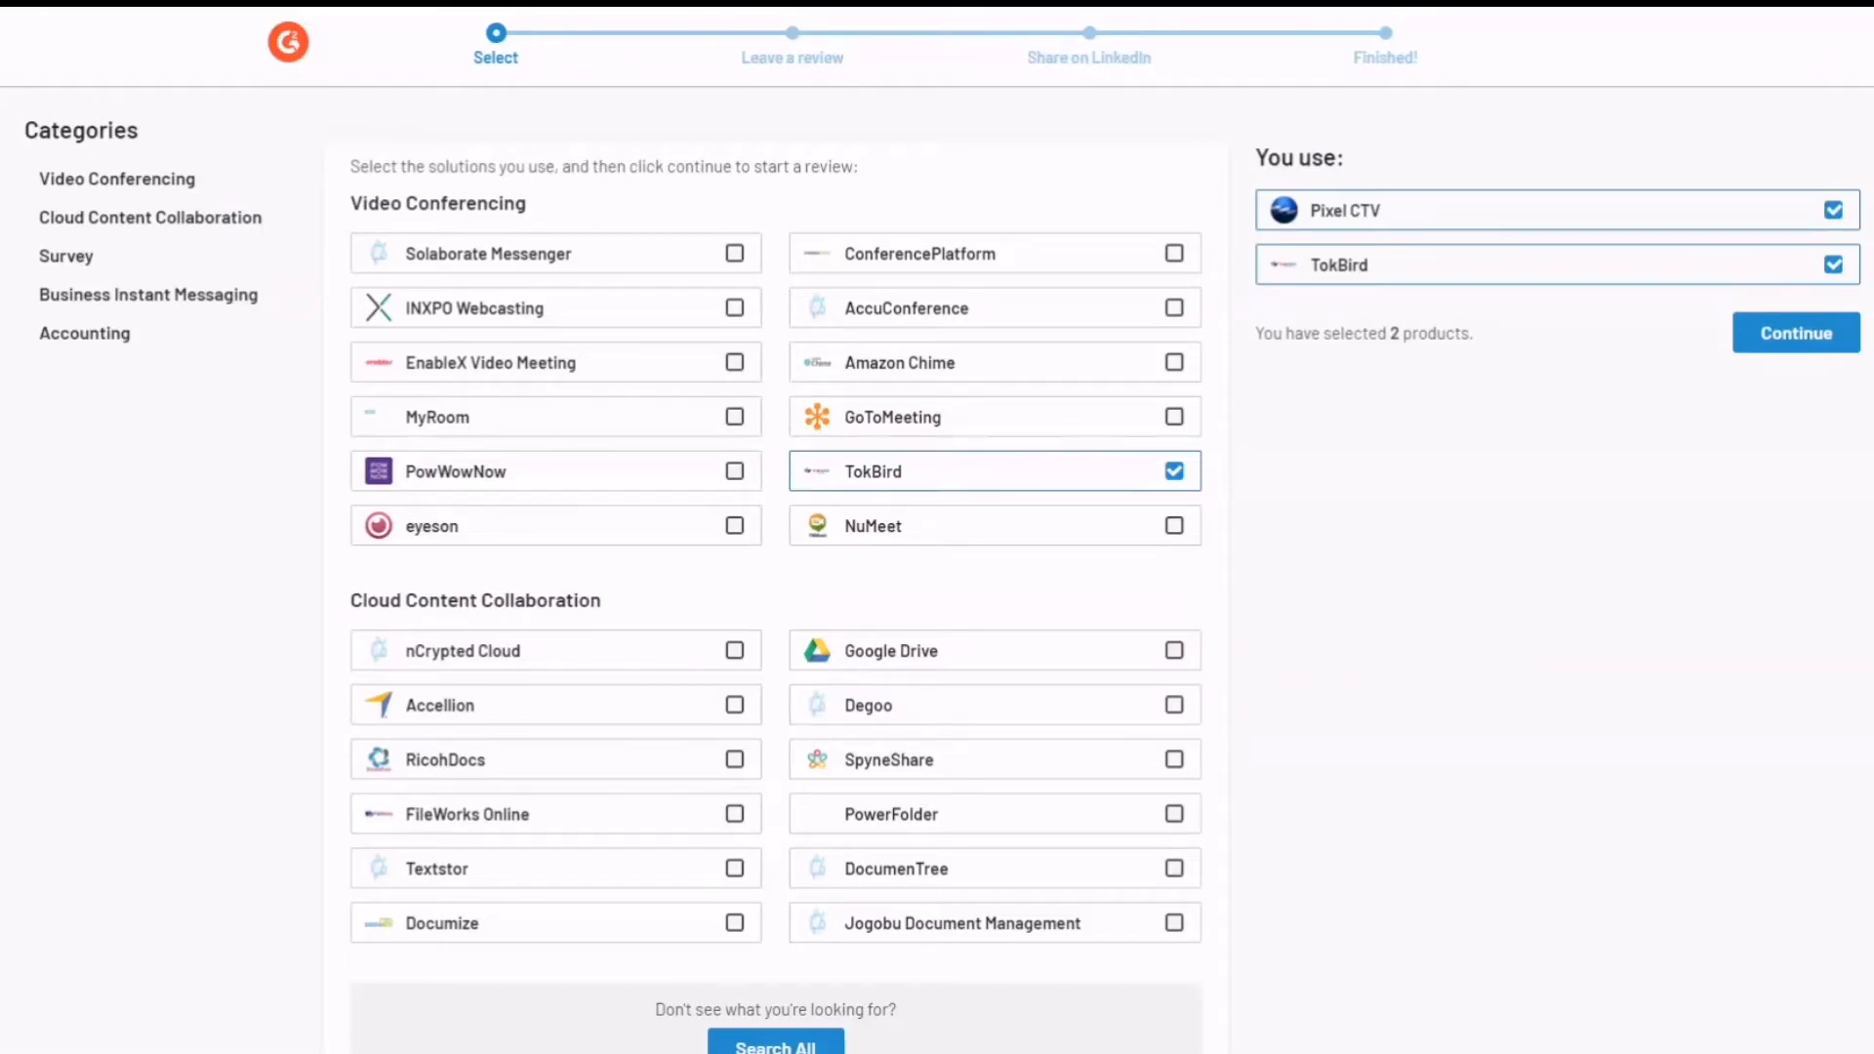
- Go back to the role page and begin an address-bar search for g2.com
{"action": "left_click", "coordinate": [1793, 331]}
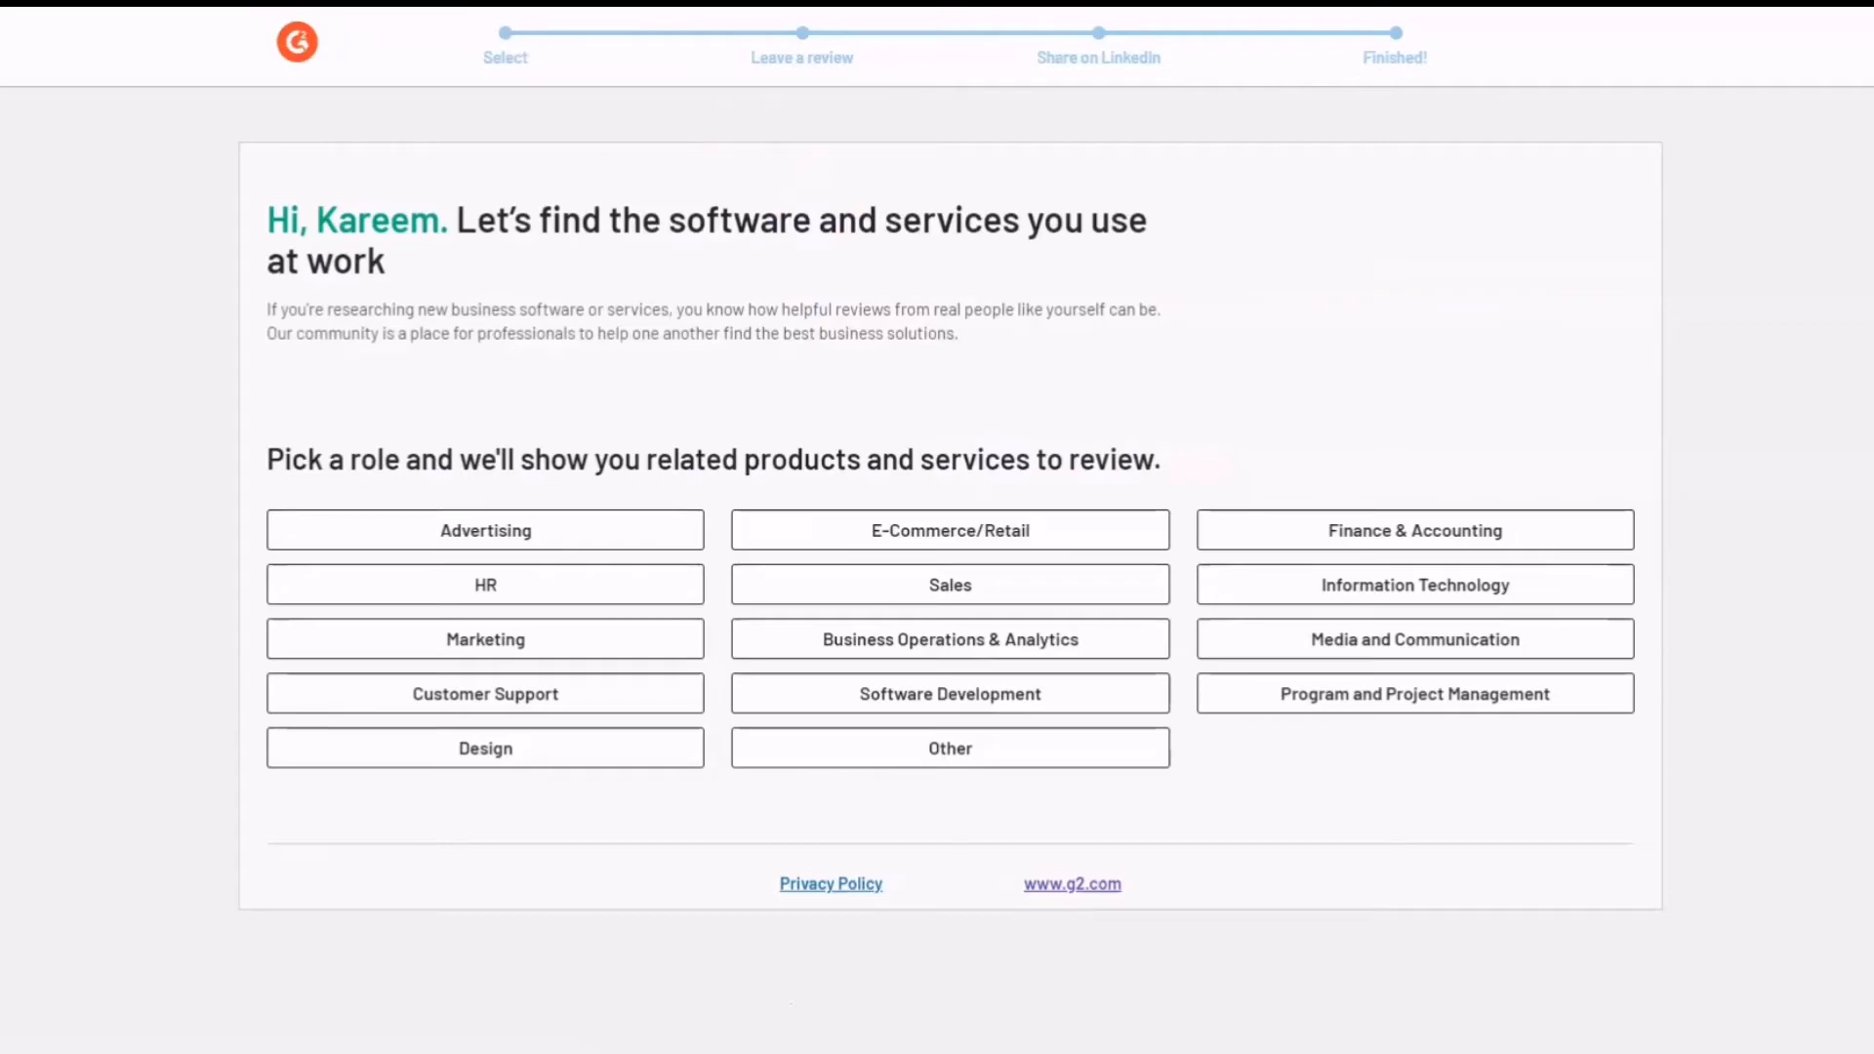
{"action": "type", "text": "g"}
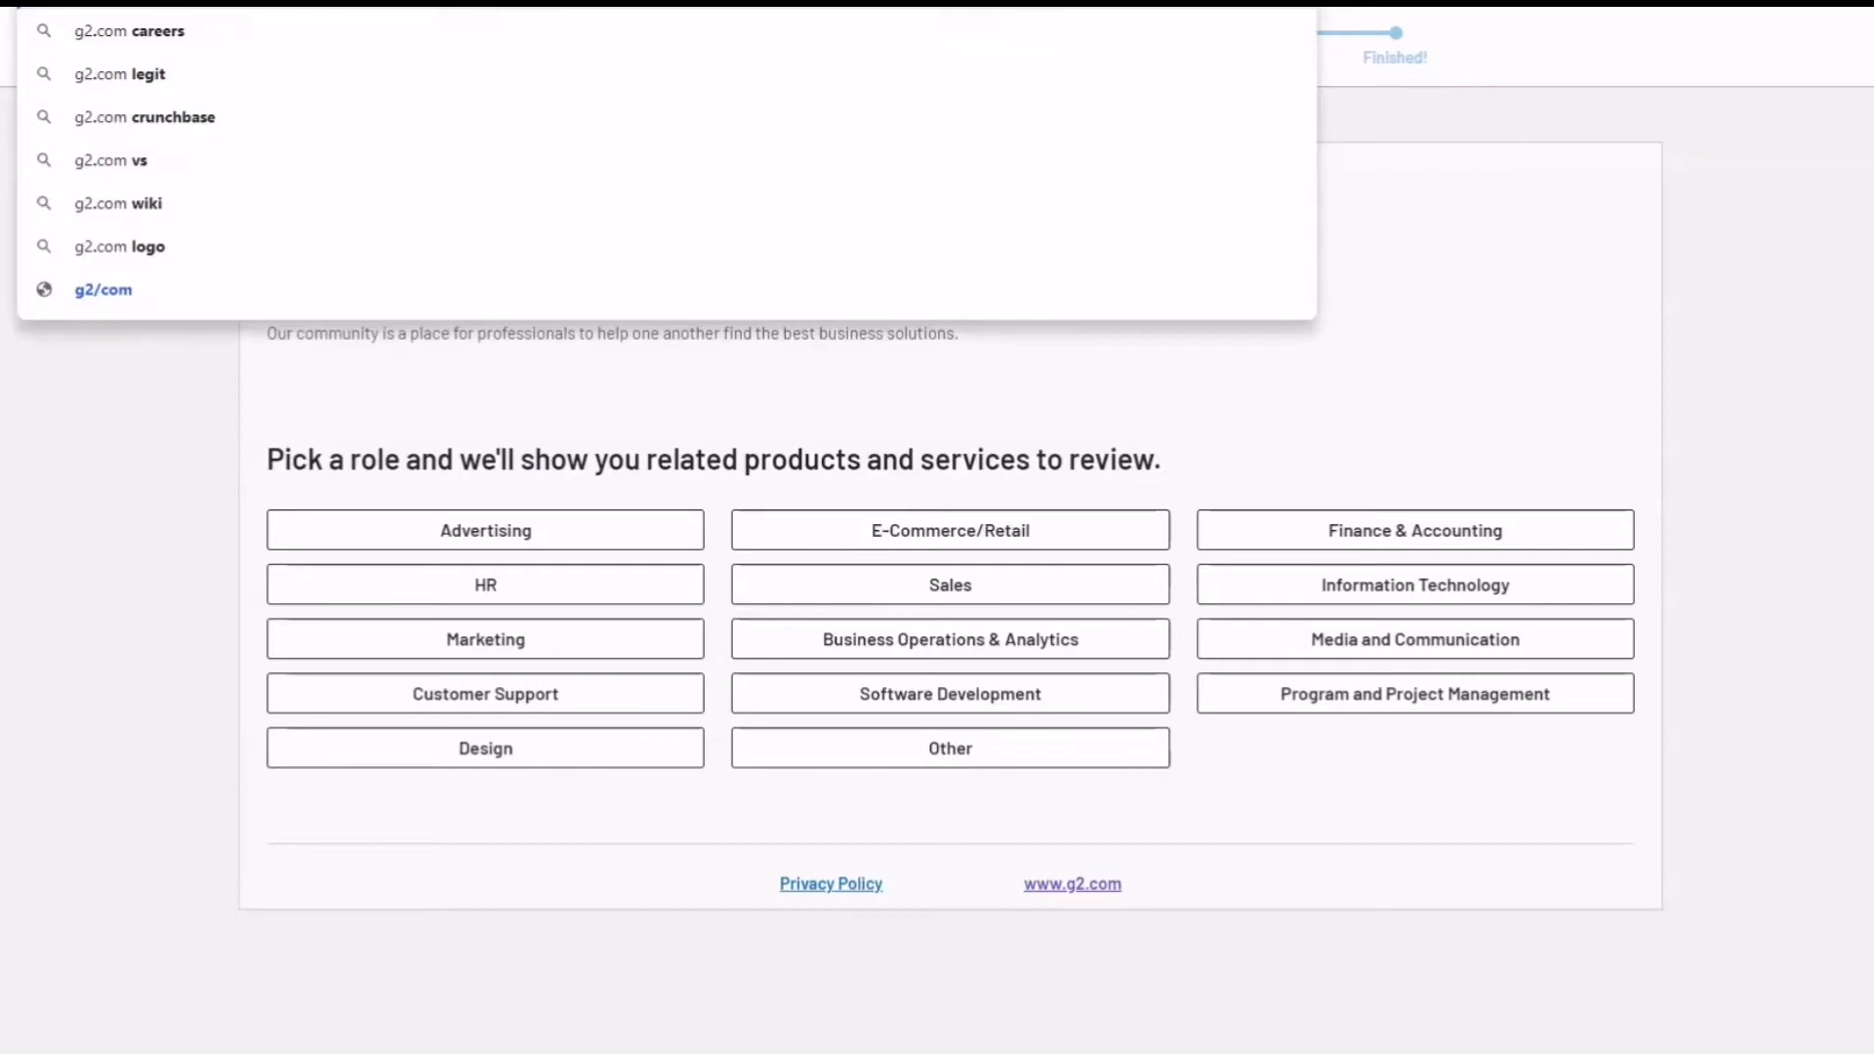
{"action": "mouse_move", "coordinate": [104, 289]}
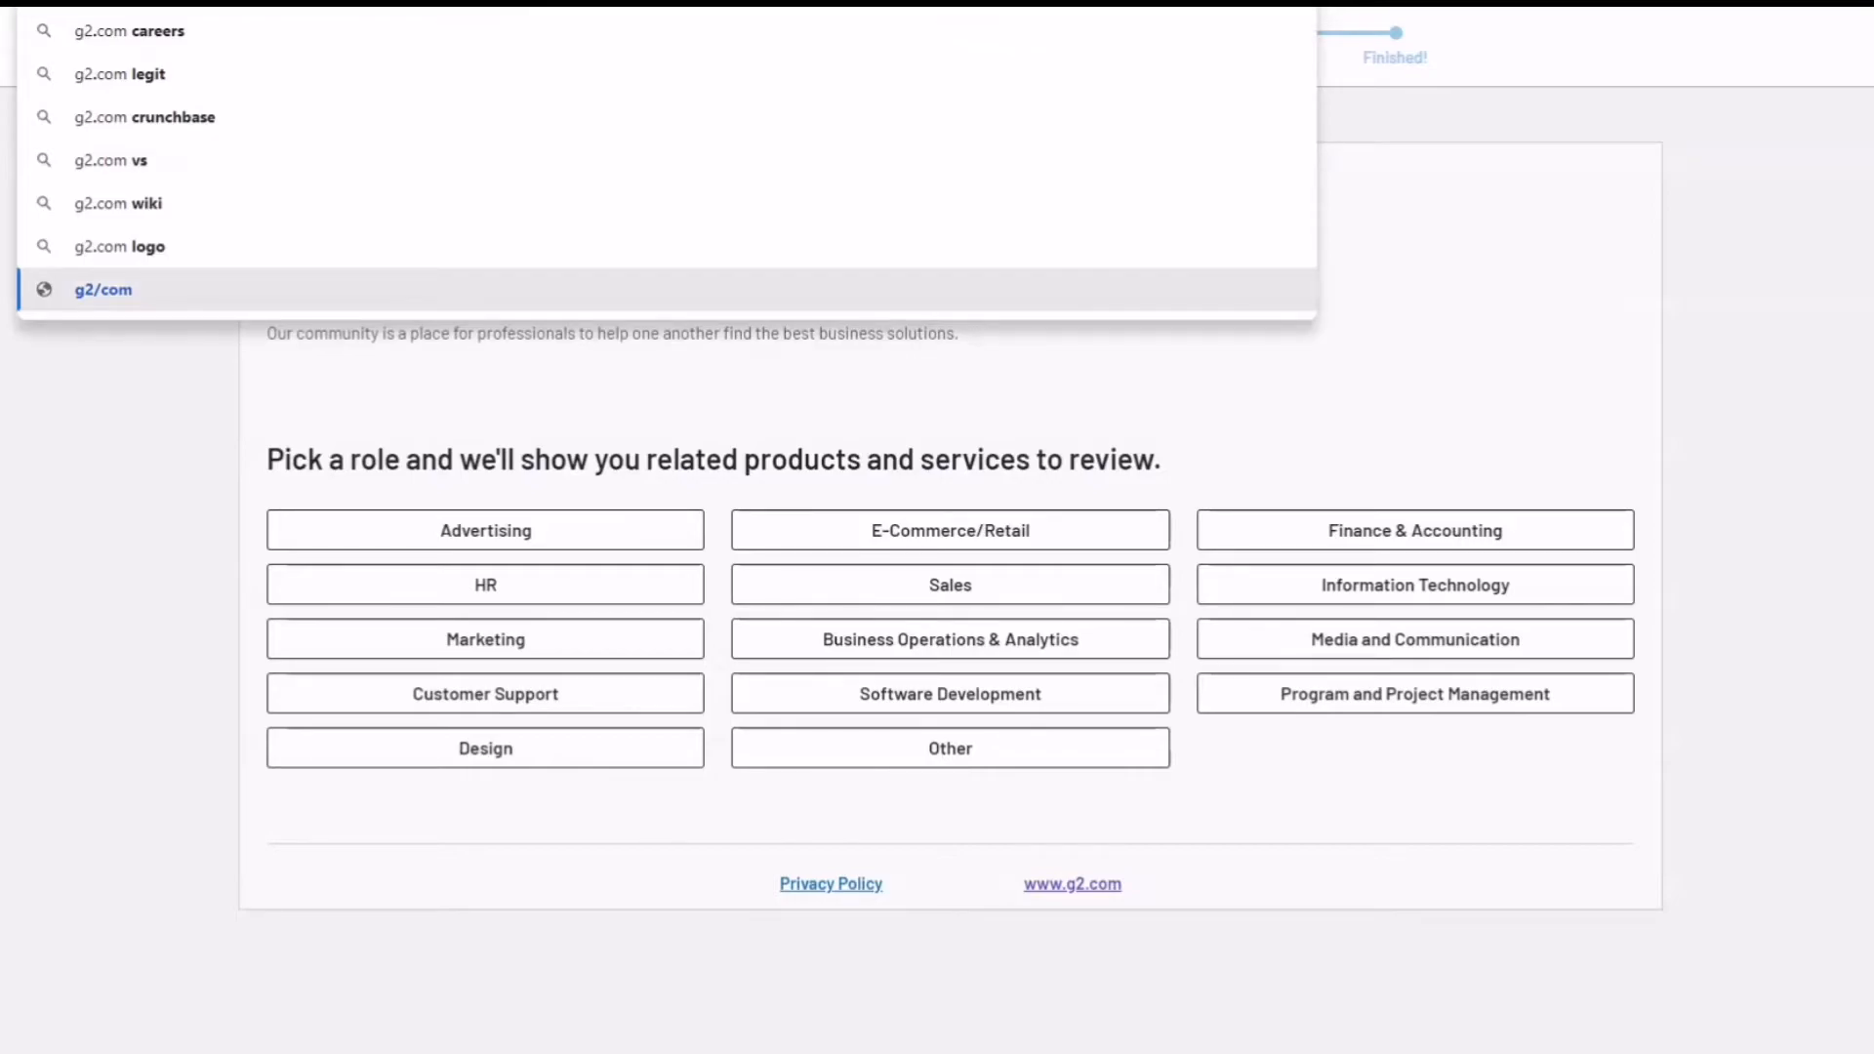